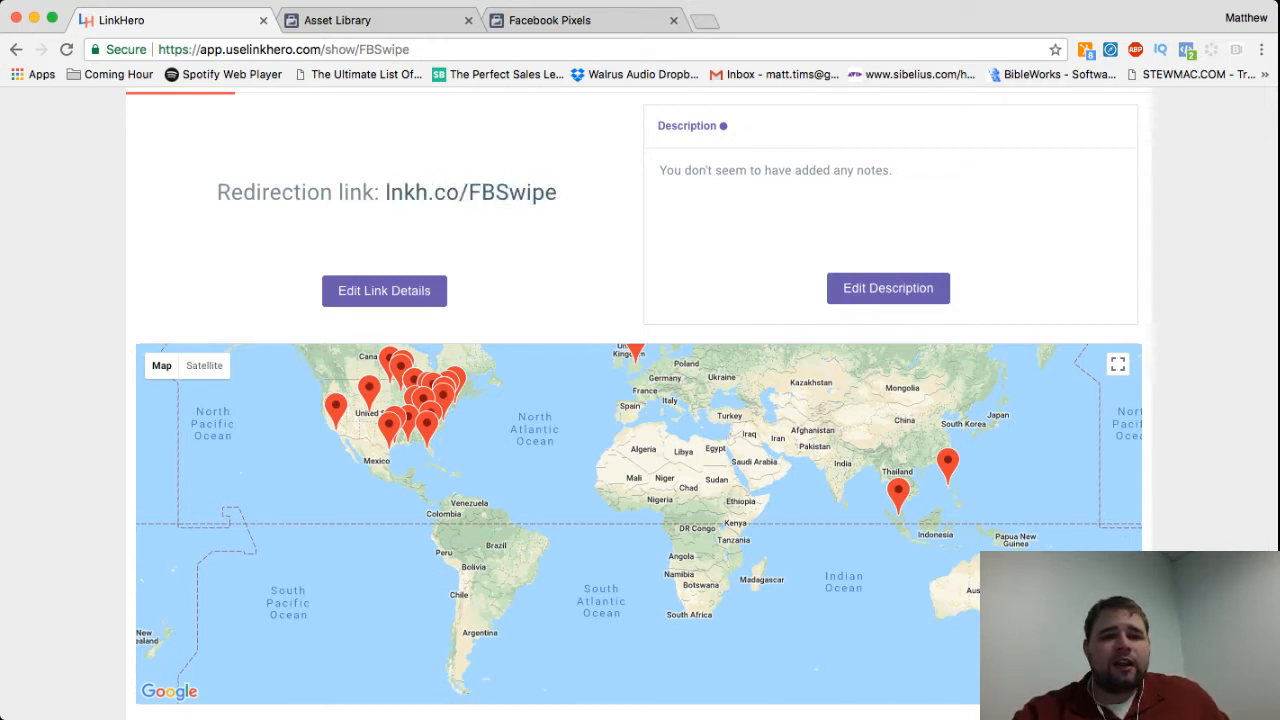
Match the FBSwipe link against the Facebook pixel's tracked URLs and open its edit form
click(585, 20)
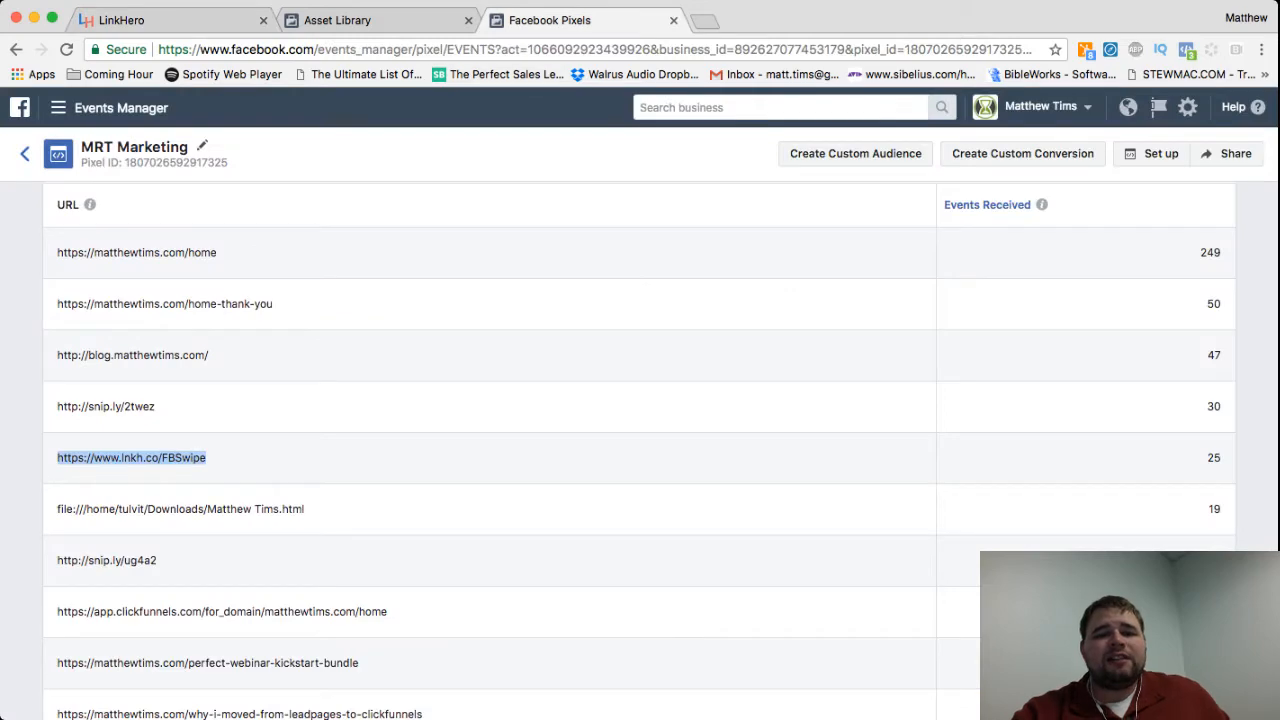
click(170, 20)
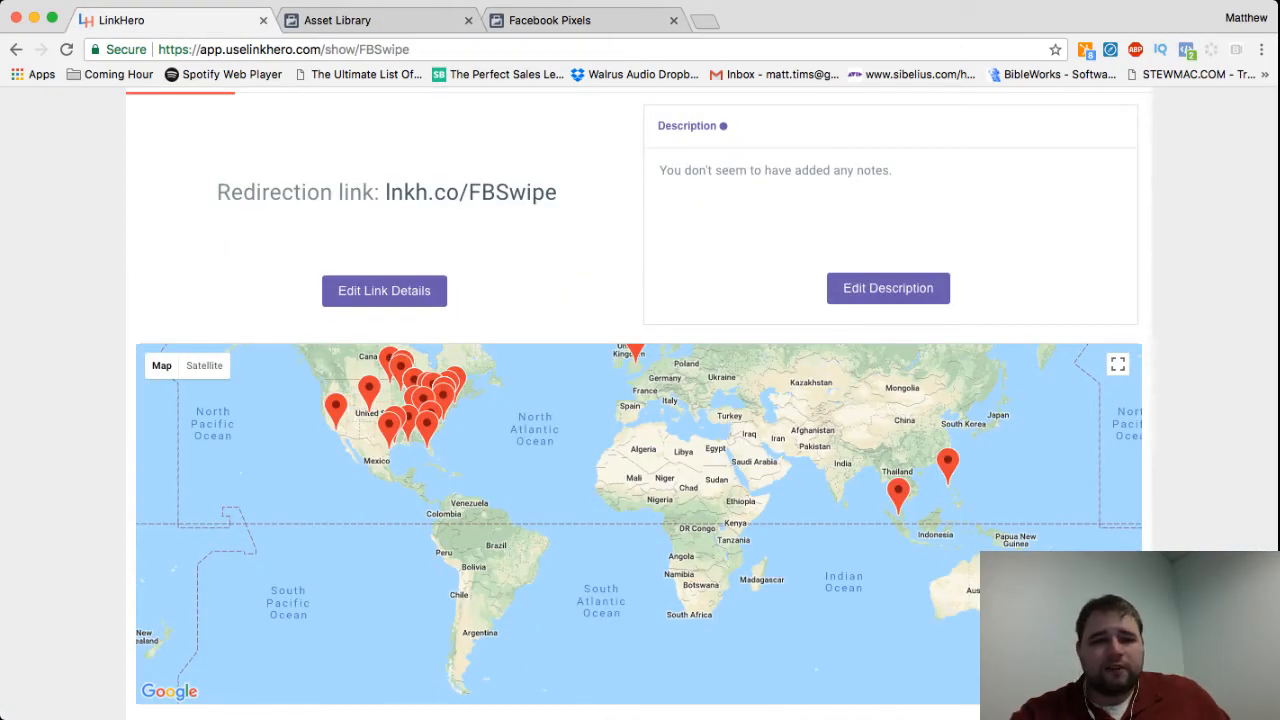
click(585, 20)
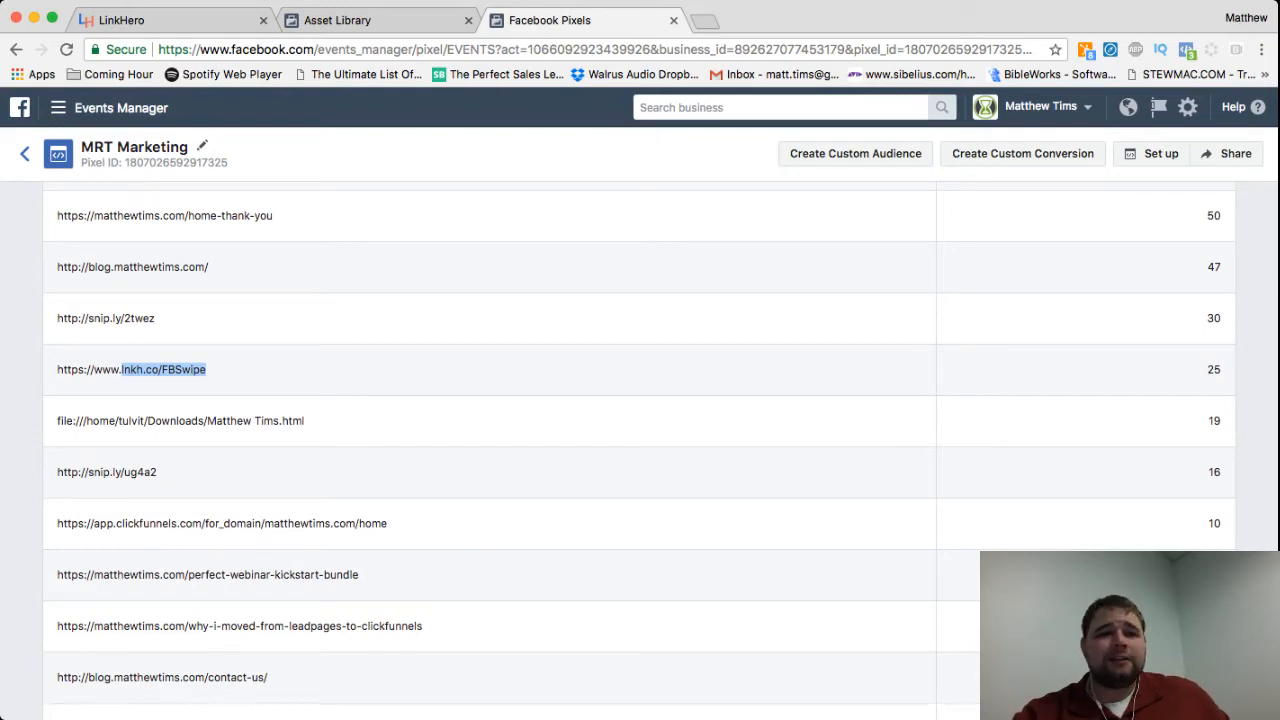
click(375, 20)
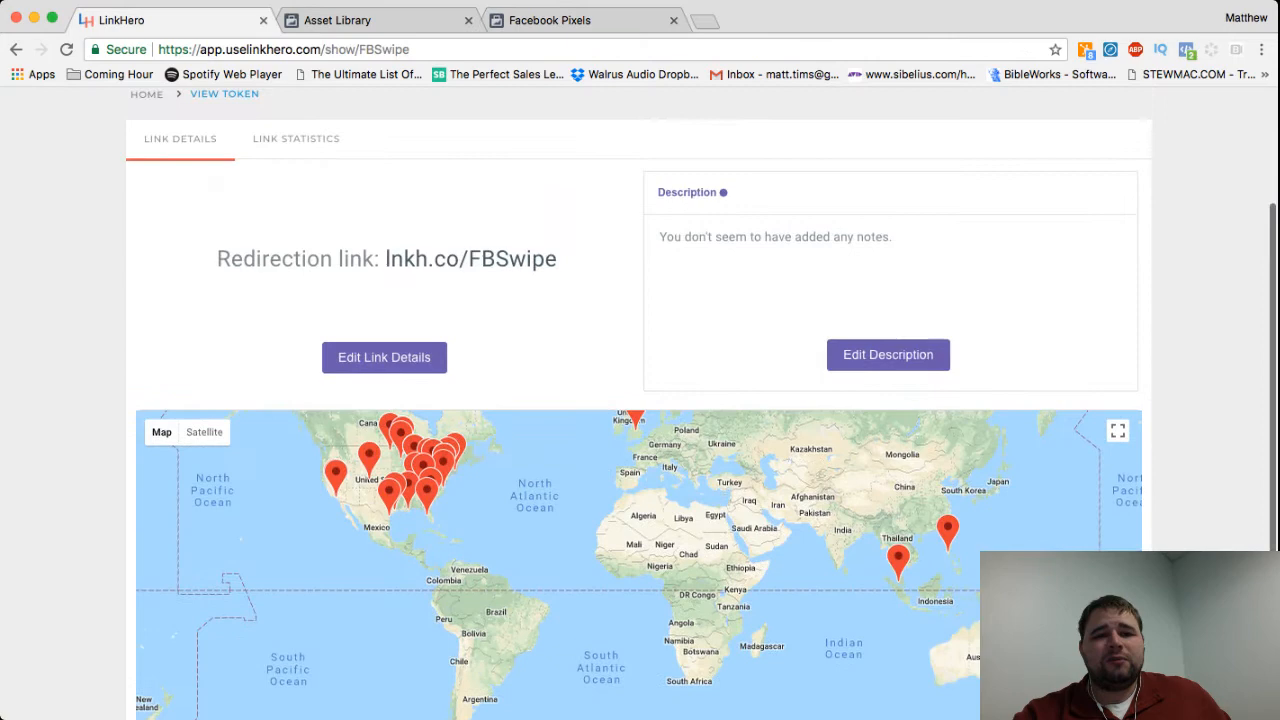
click(549, 20)
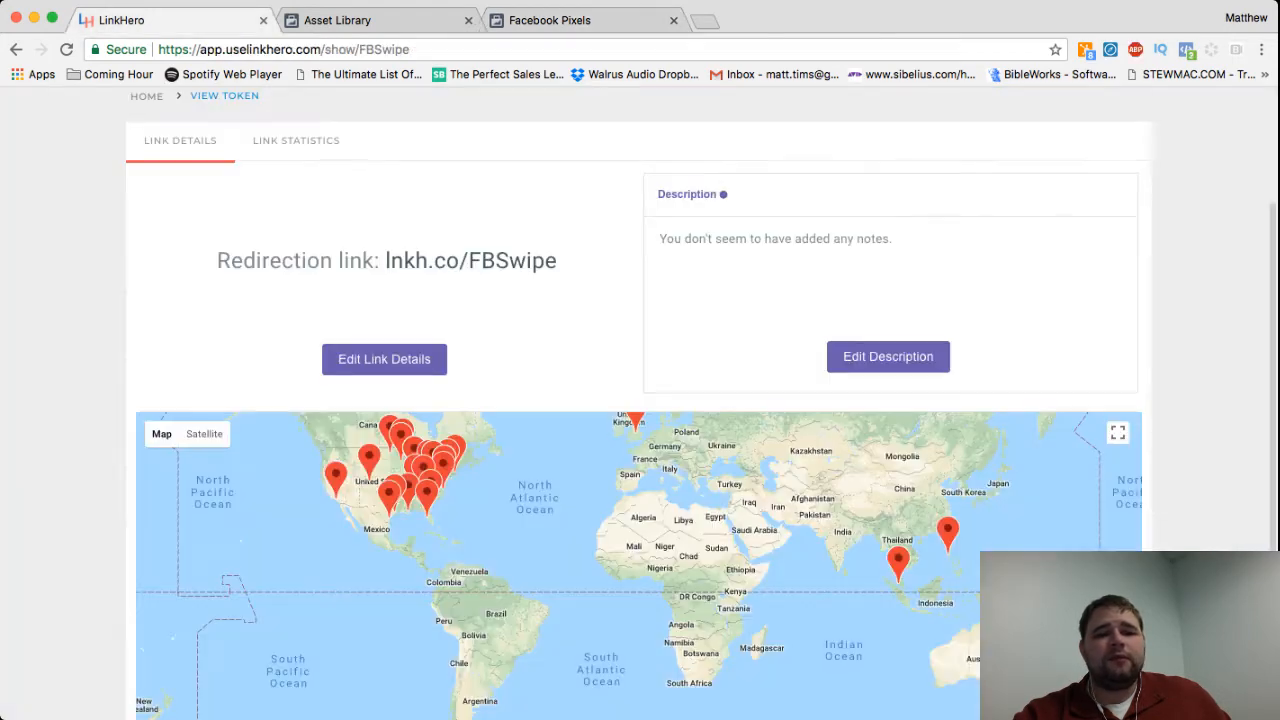
click(384, 359)
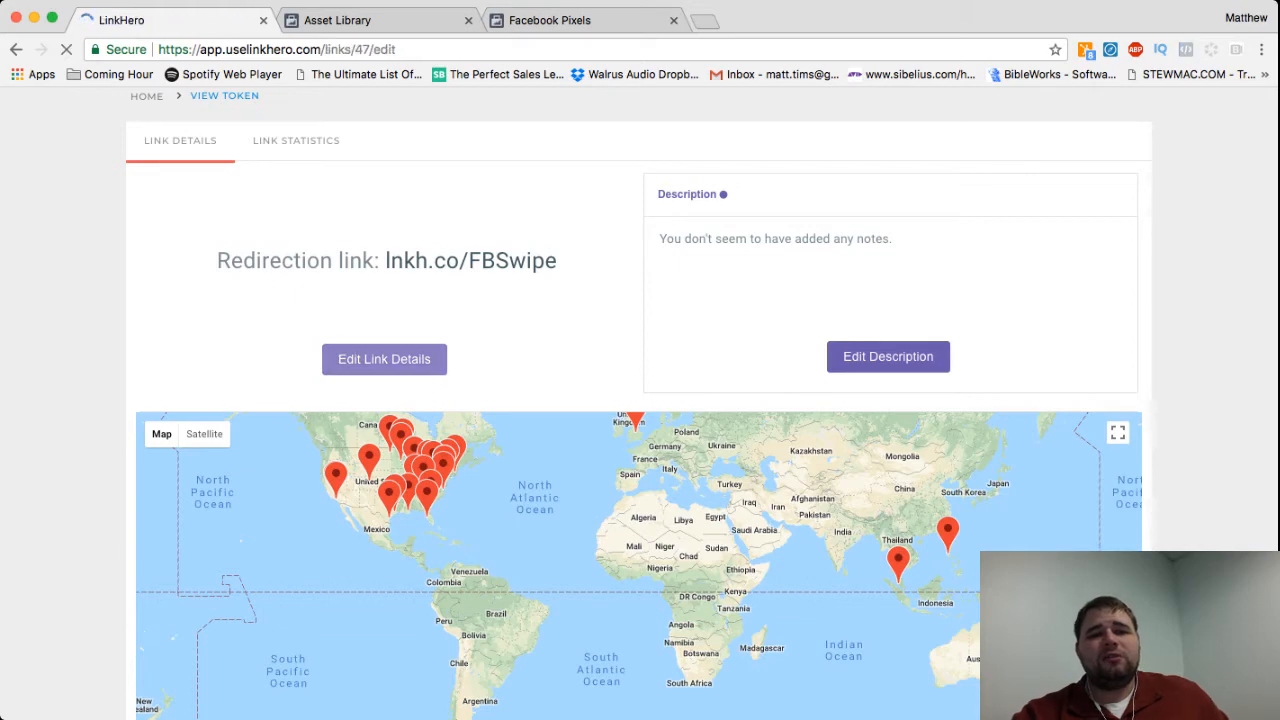
click(384, 359)
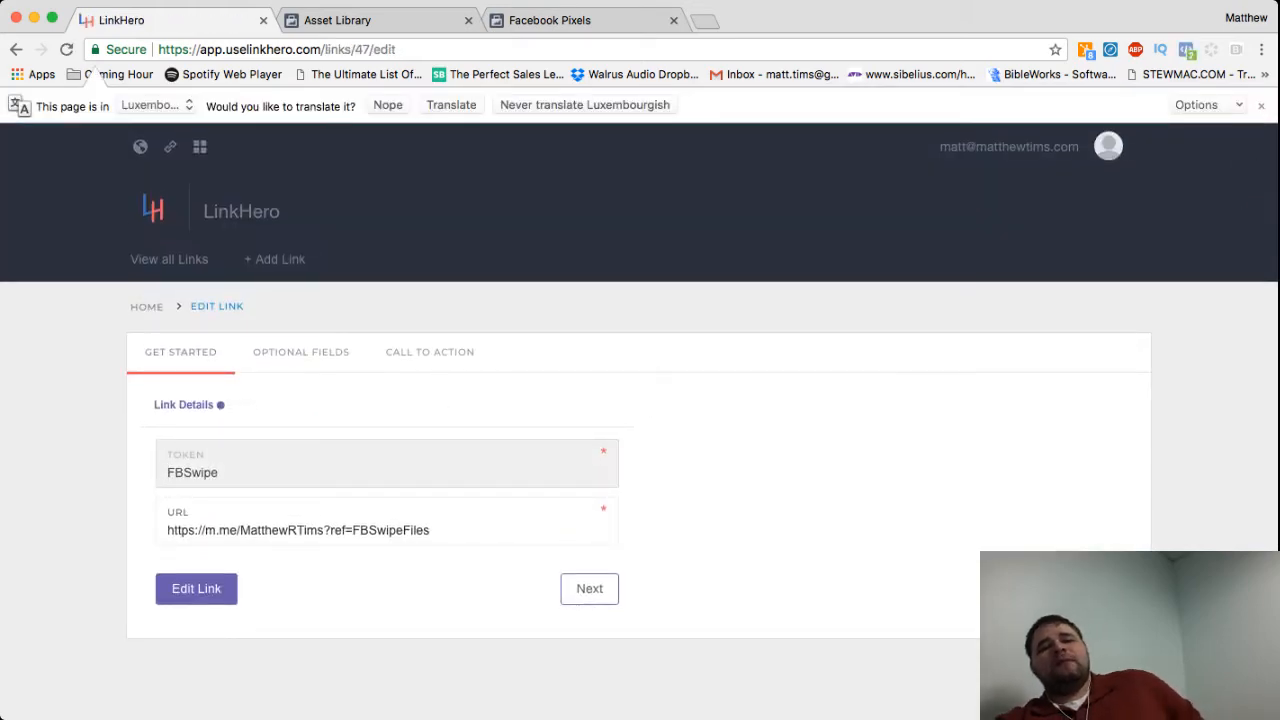
scroll(down, 3)
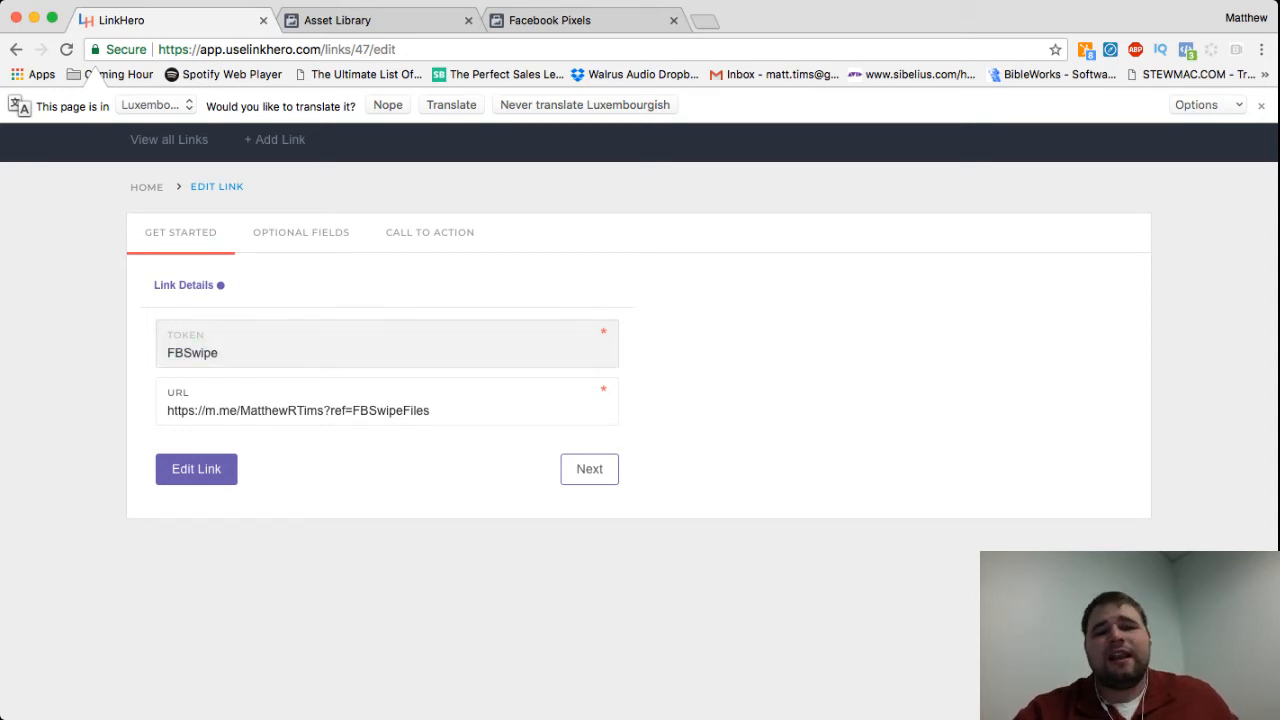
click(260, 410)
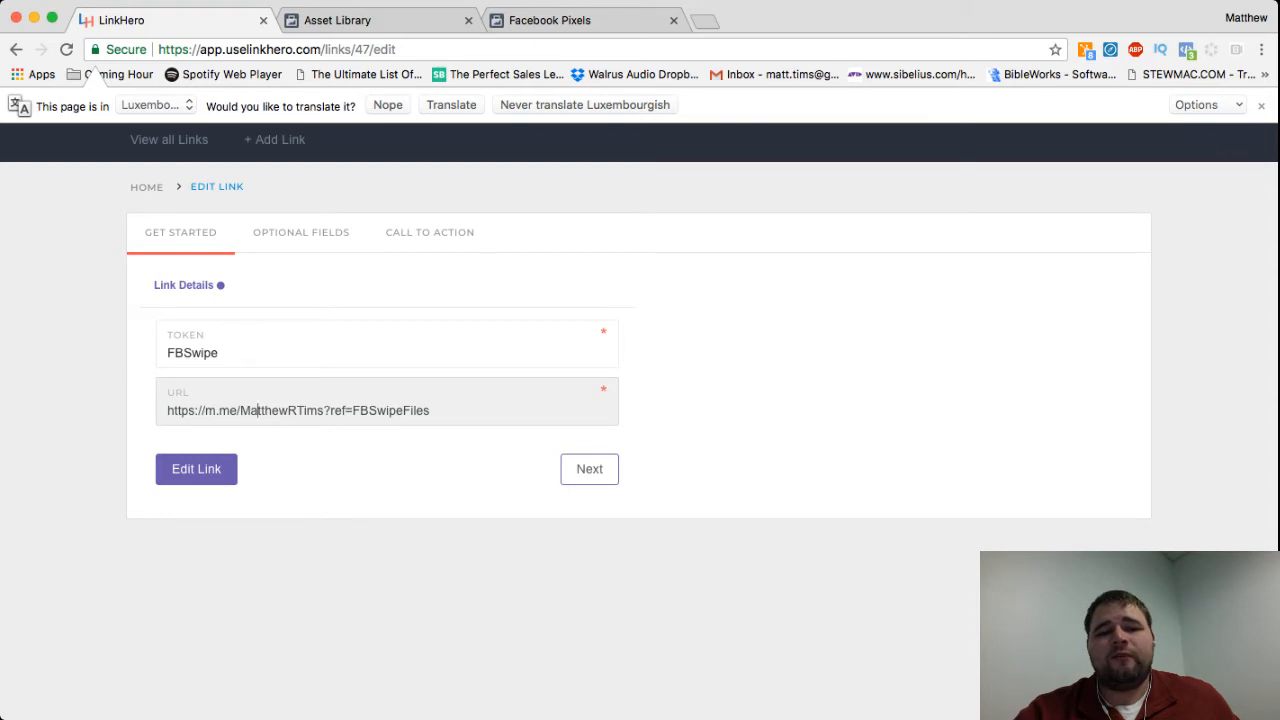
double_click(416, 410)
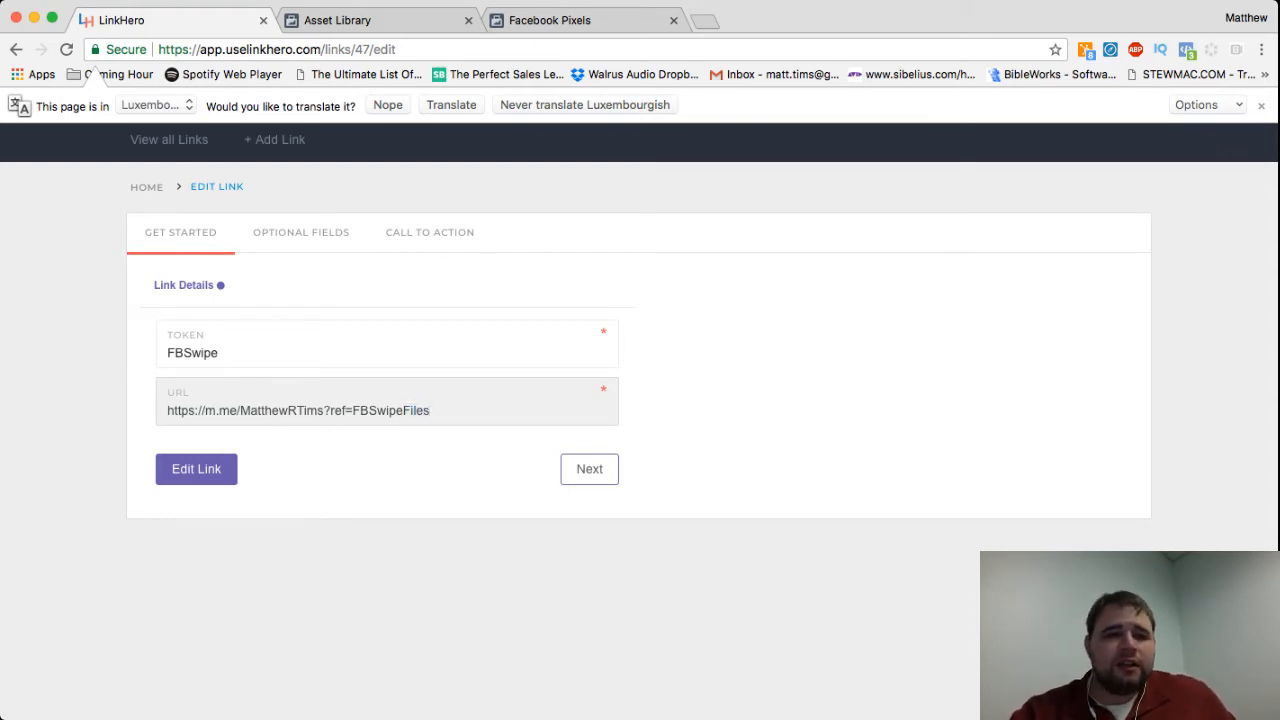
click(301, 232)
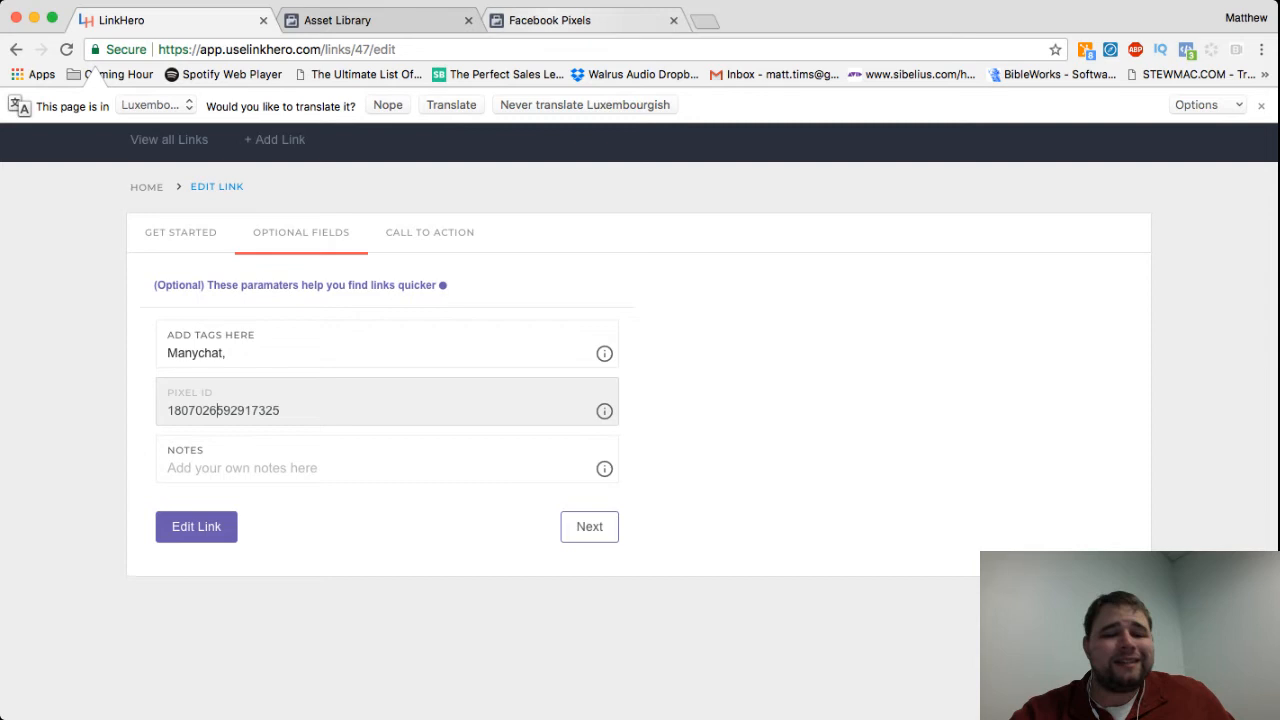
click(548, 20)
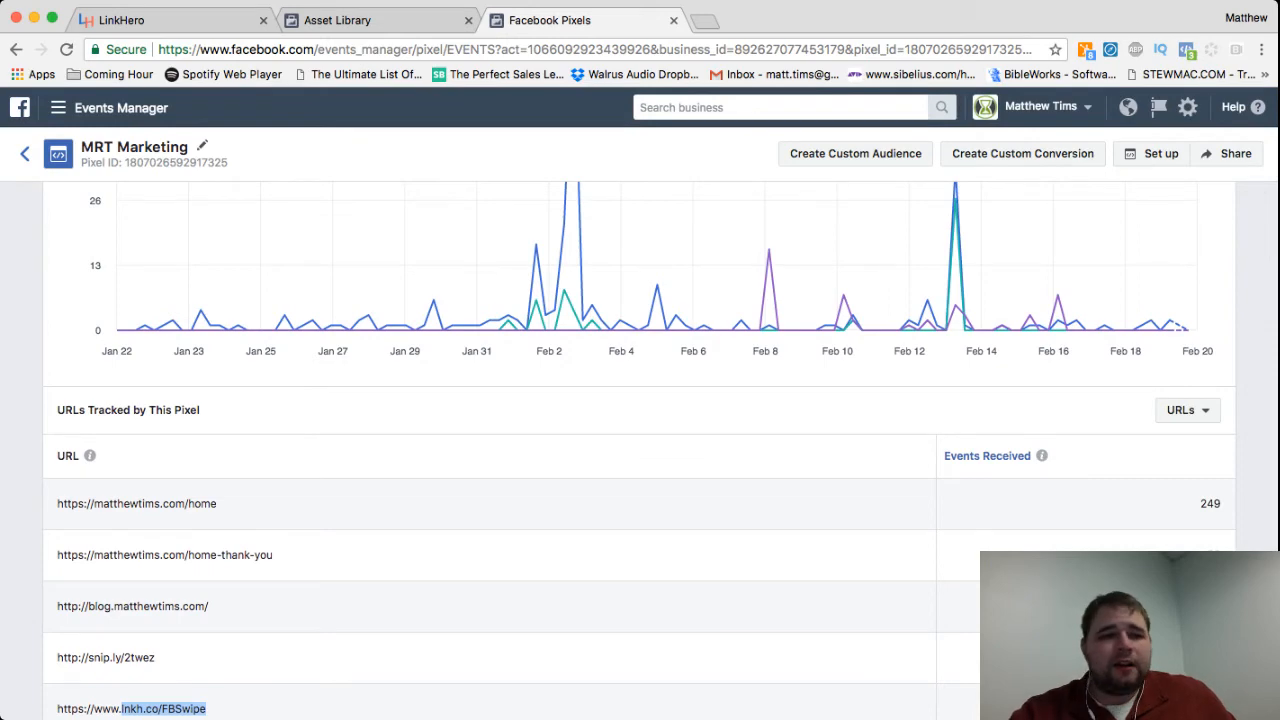
scroll(down, 3)
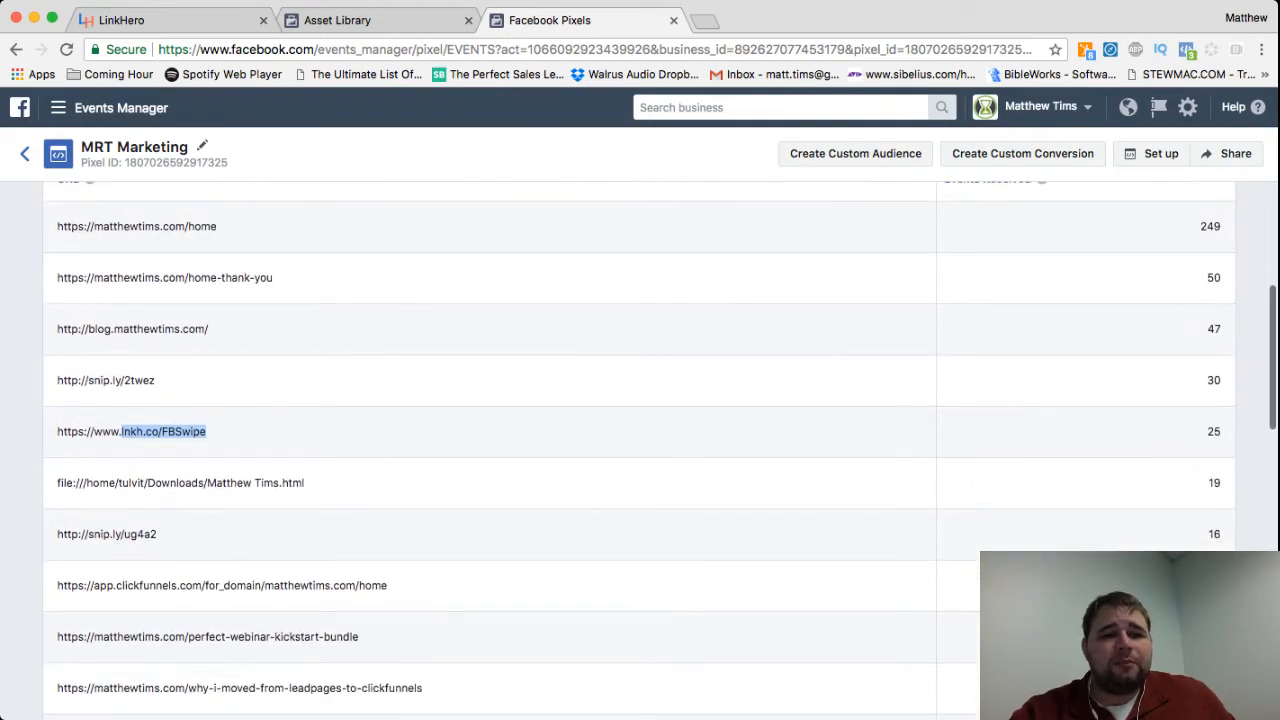
click(58, 107)
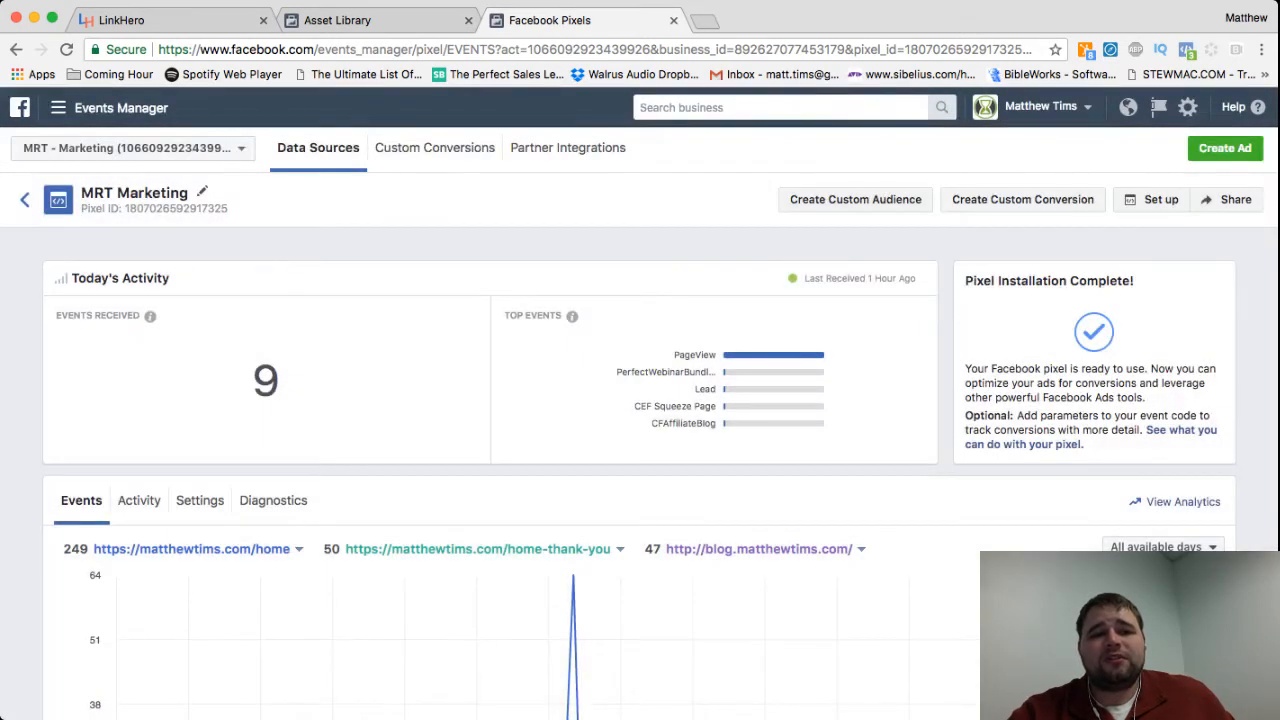
double_click(190, 208)
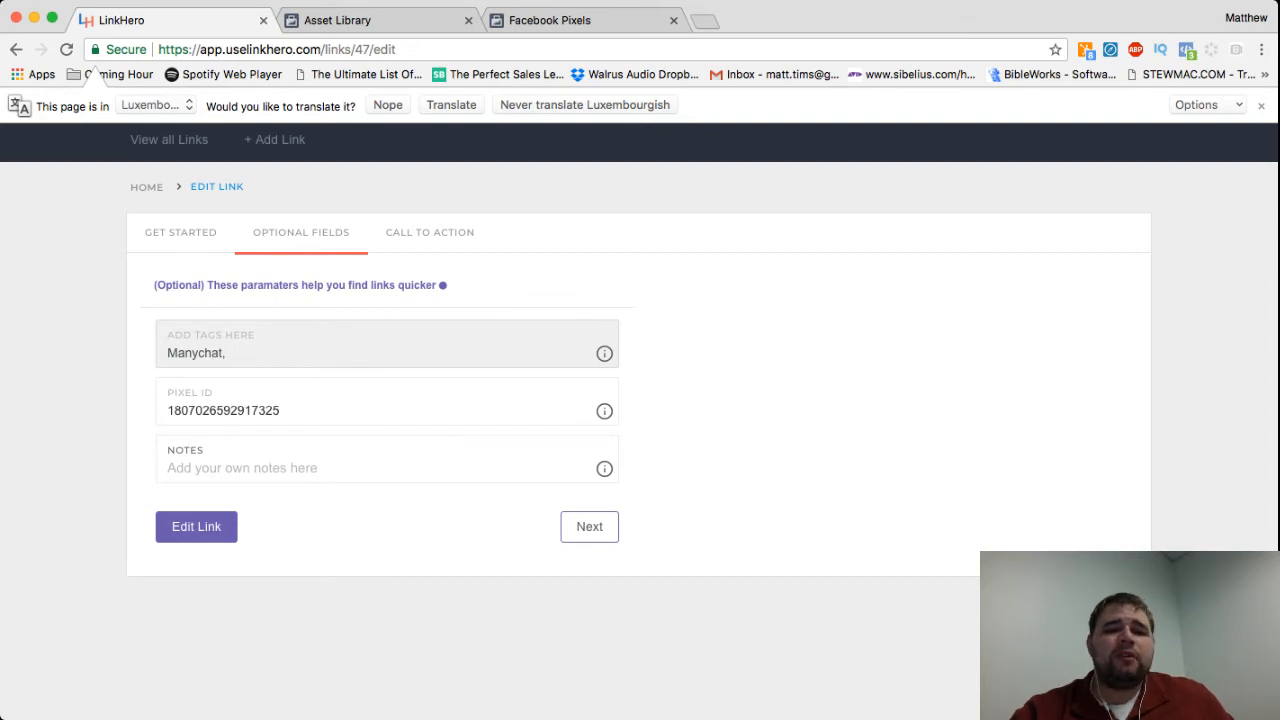
Save the FBSwipe link with its Pixel ID field filled in
click(388, 410)
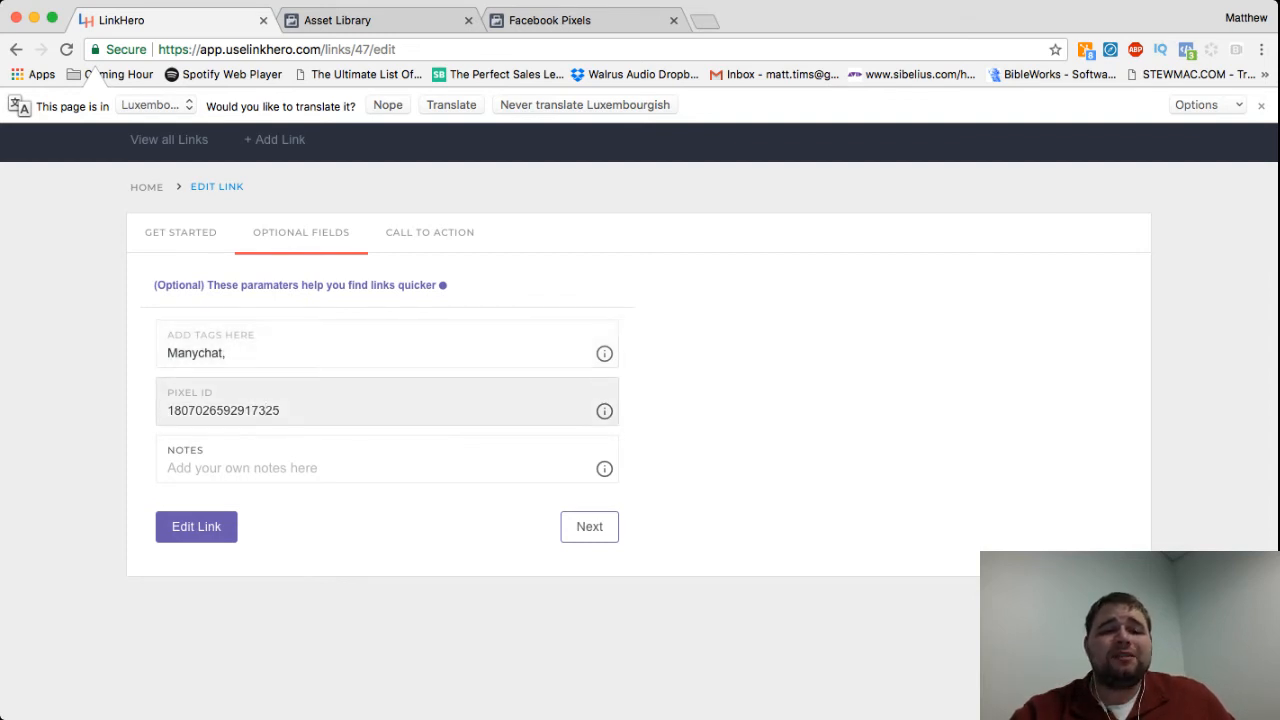
click(196, 526)
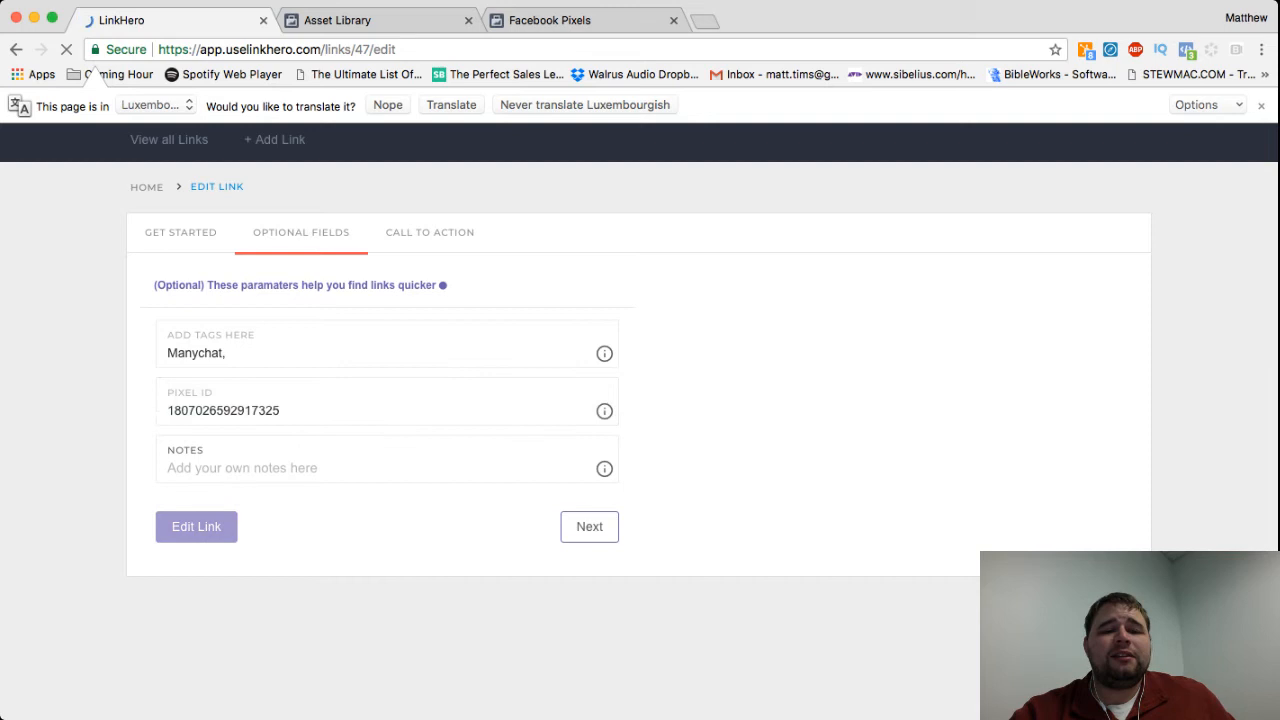
click(196, 526)
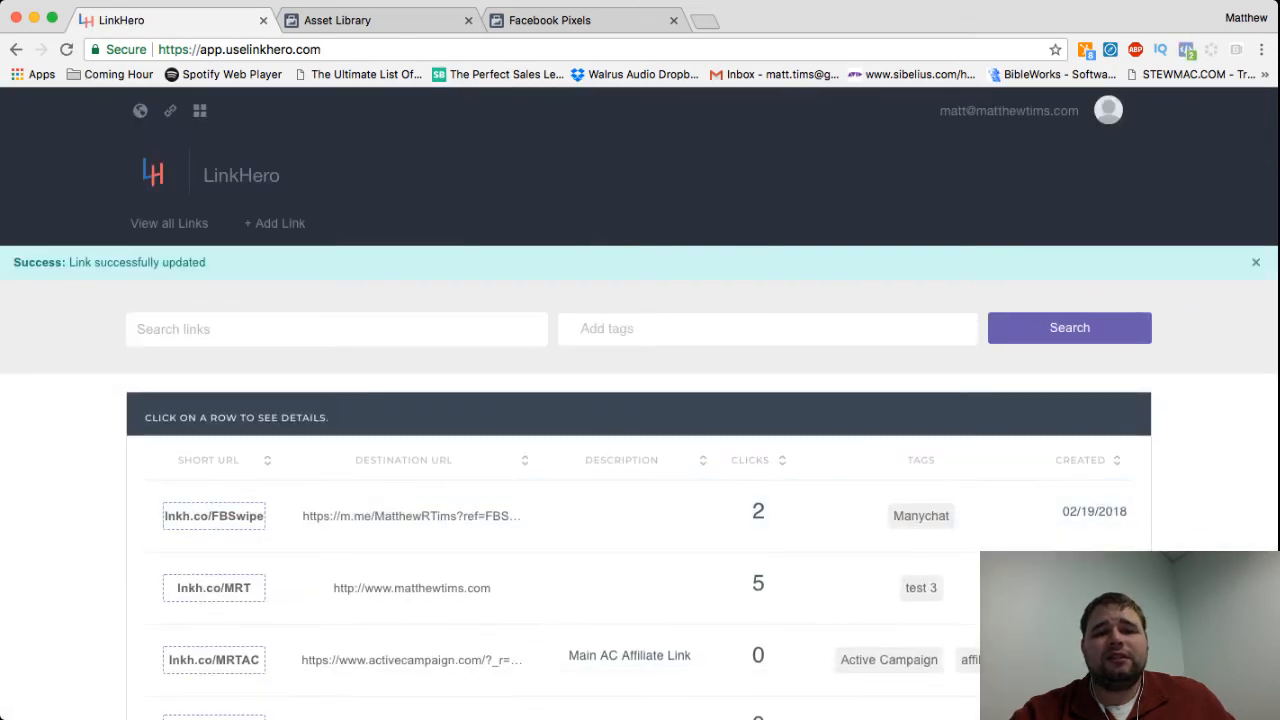
Copy the lnkh.co/FBSwipe short link from the link's details page
click(213, 516)
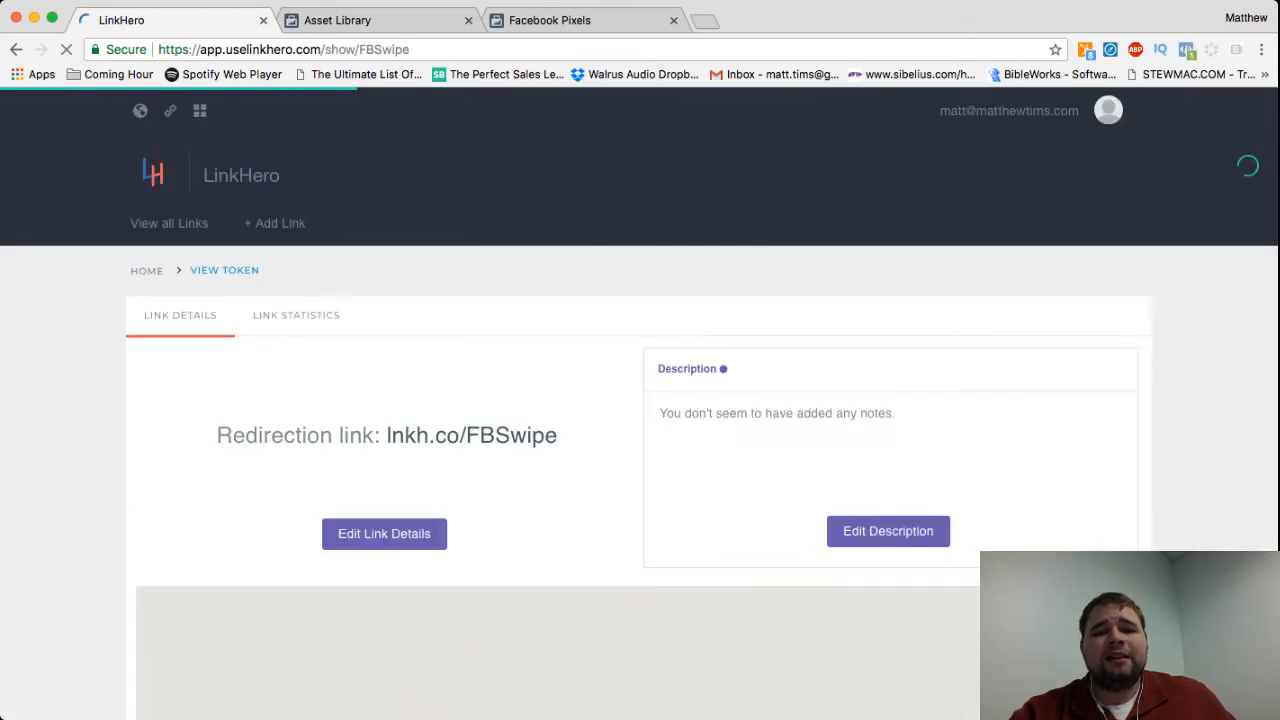
scroll(down, 3)
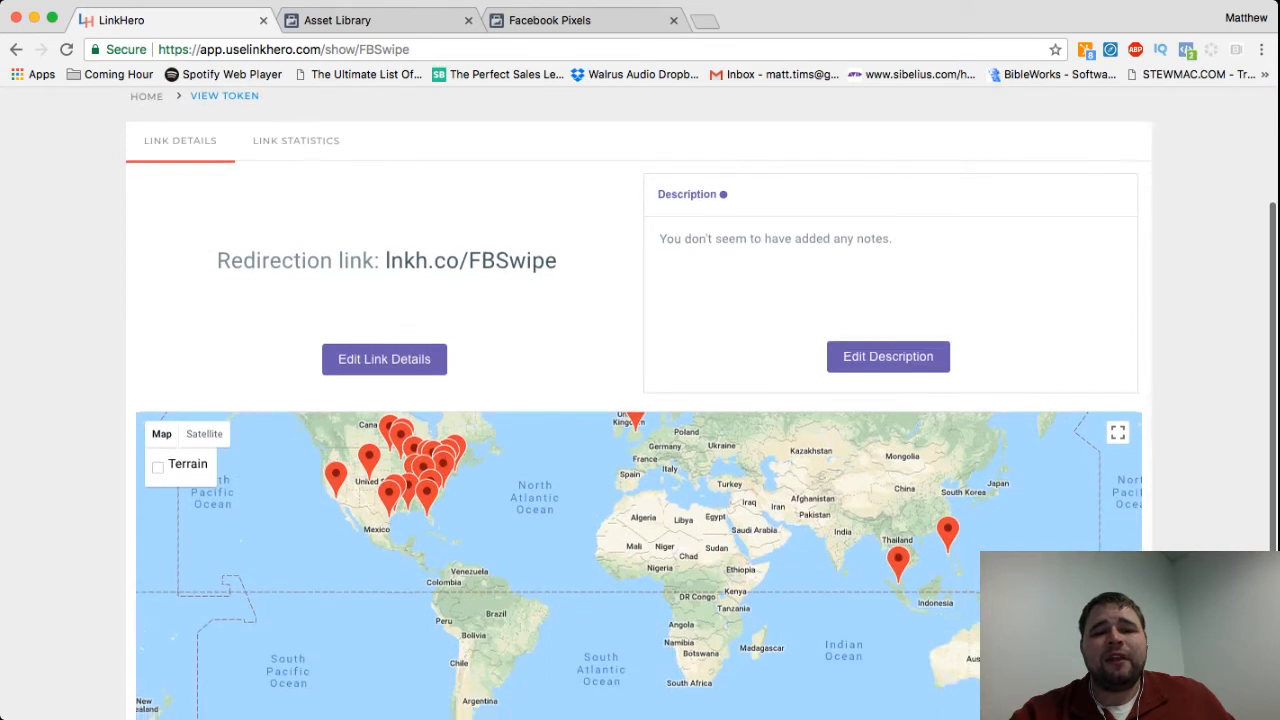
scroll(down, 3)
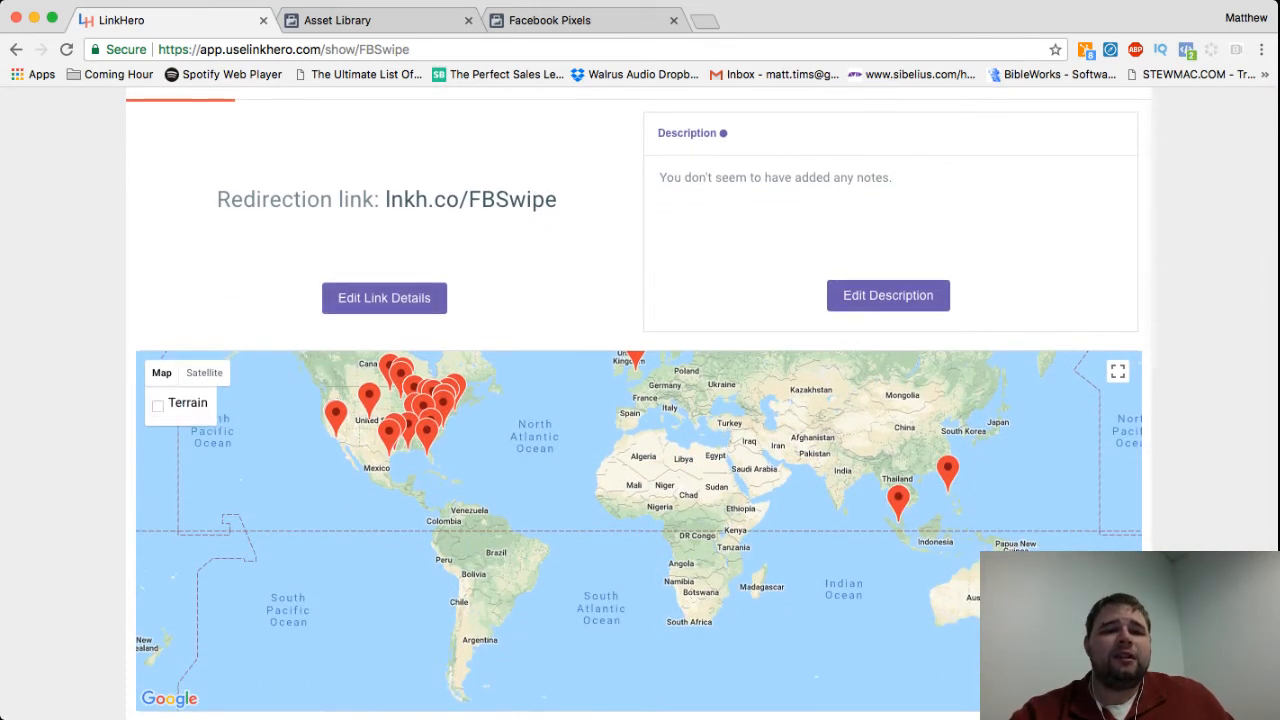
double_click(470, 199)
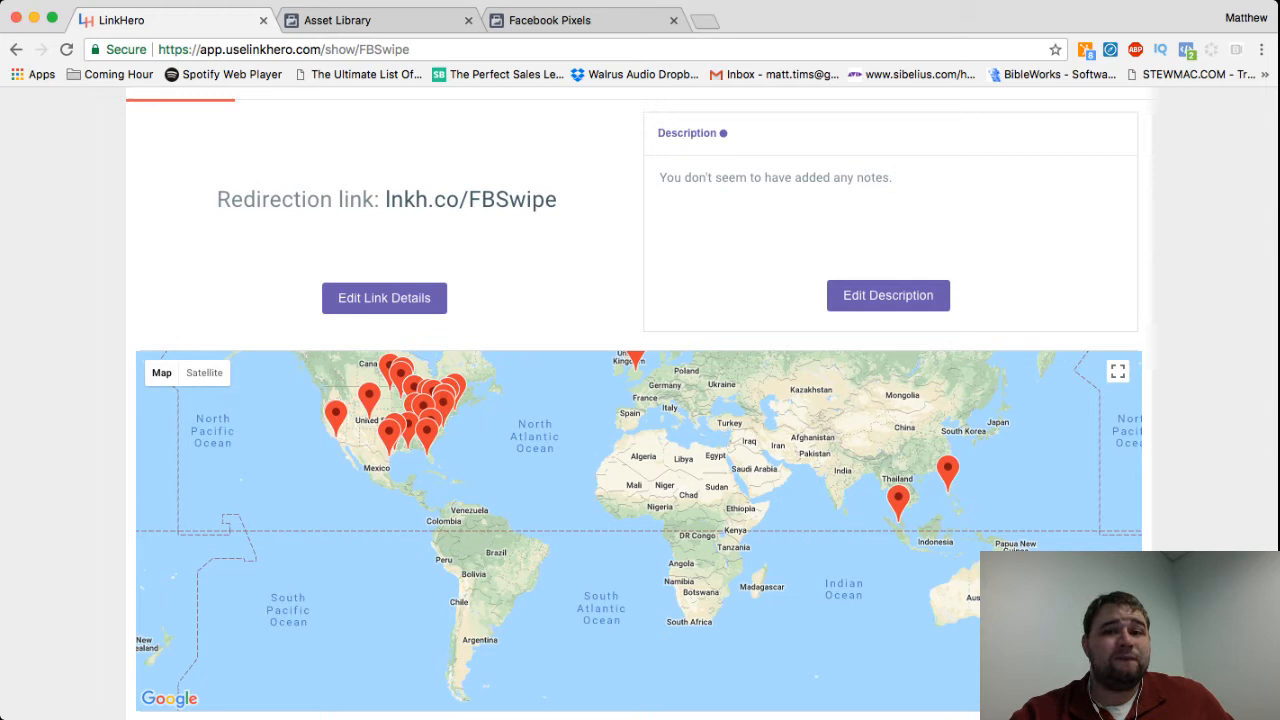
scroll(down, 3)
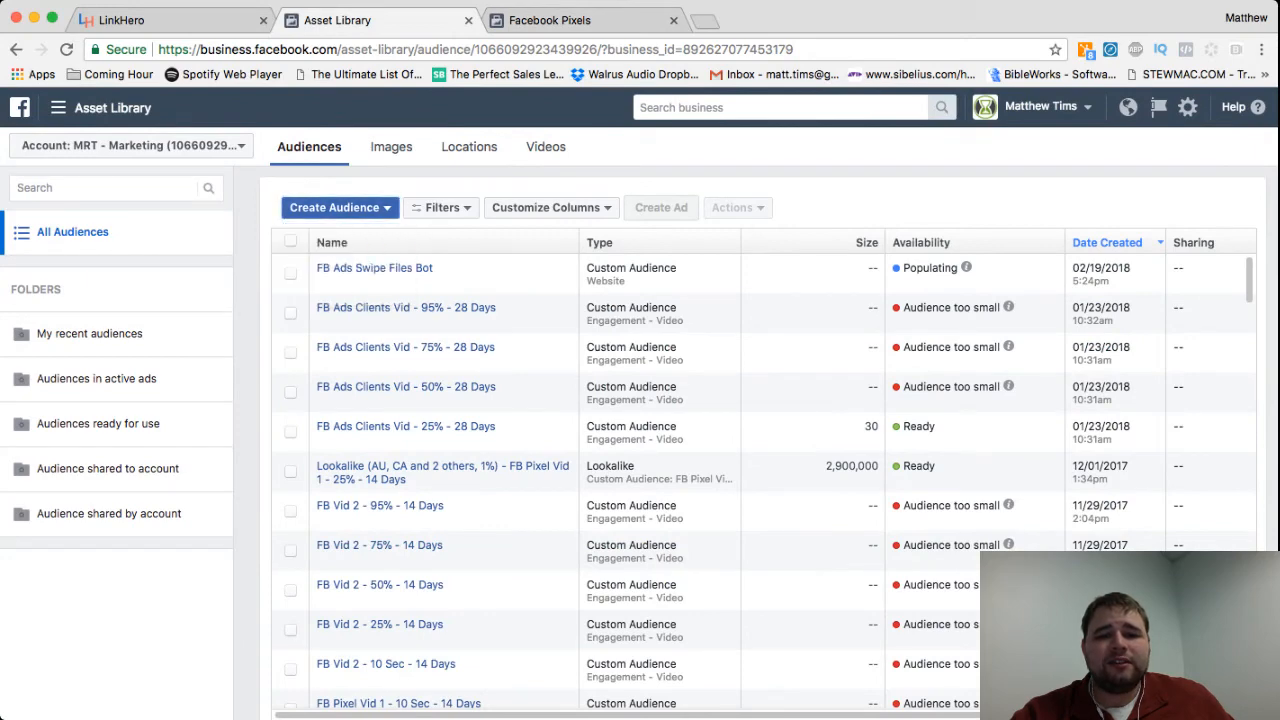
Set up a Website Traffic custom audience: specific pages containing lnkh.co/FBSwipe, 28 days
click(334, 207)
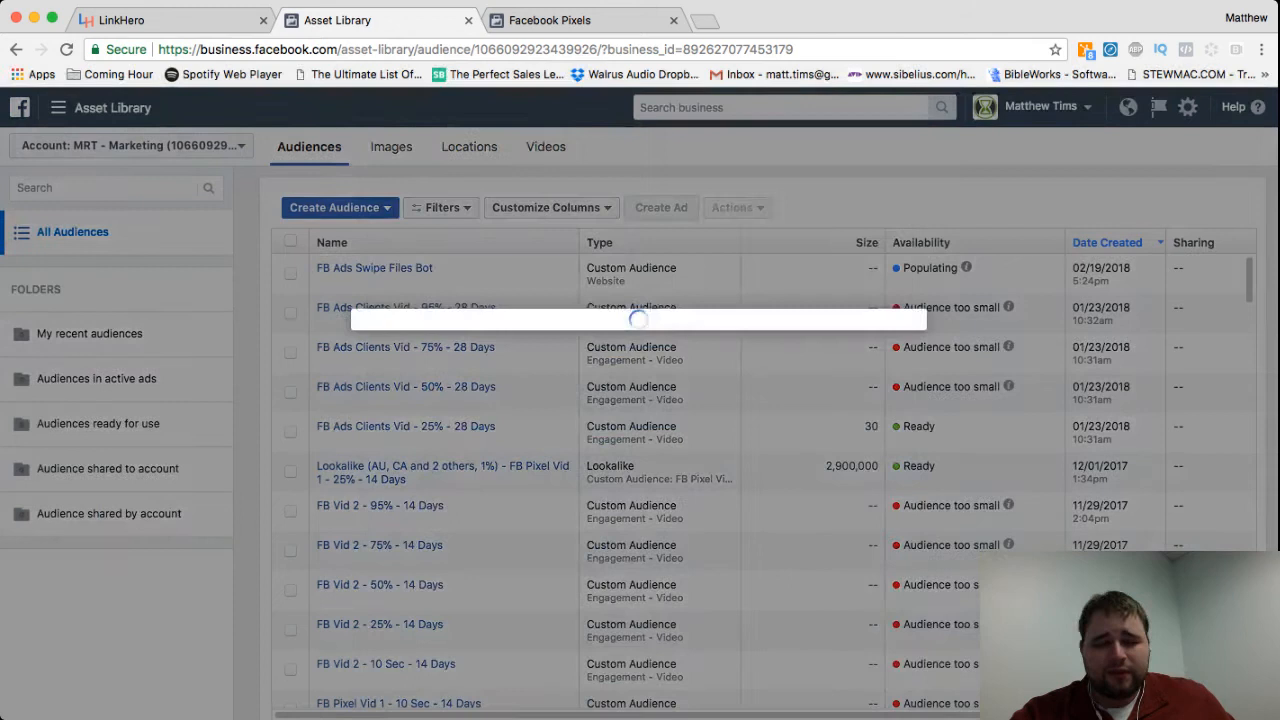
click(334, 207)
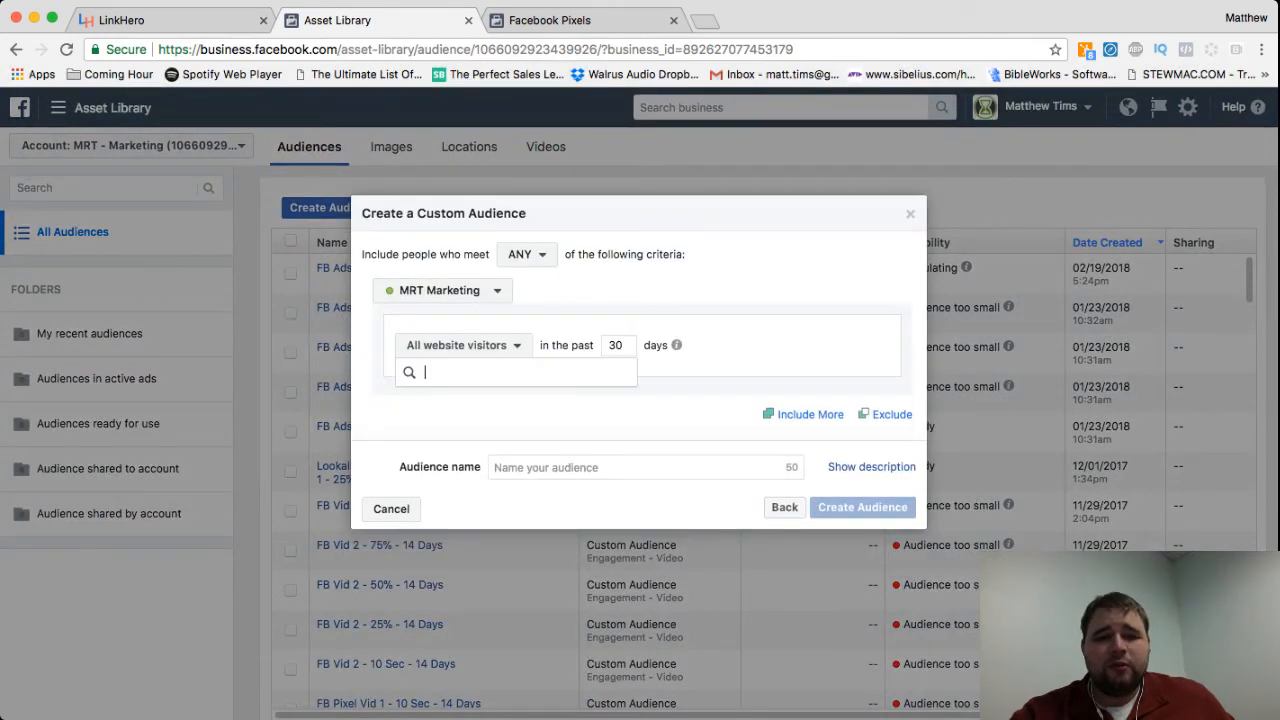
click(460, 345)
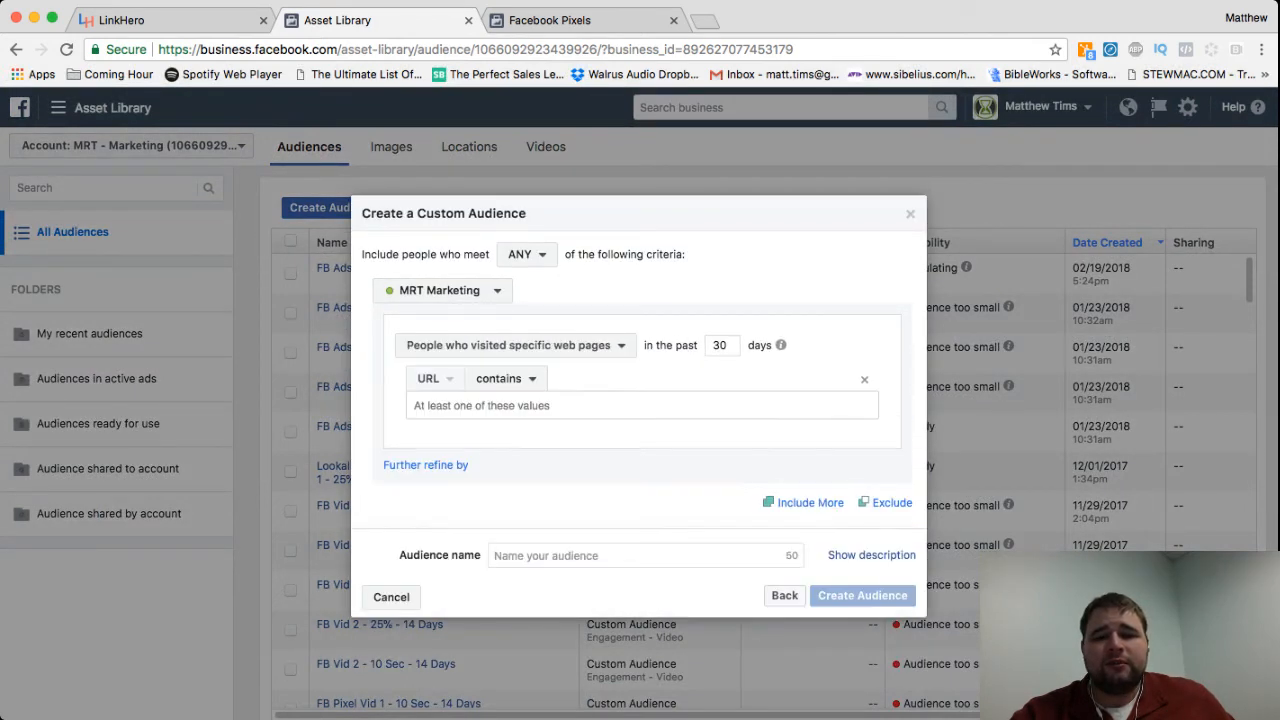
click(719, 345)
text(28)
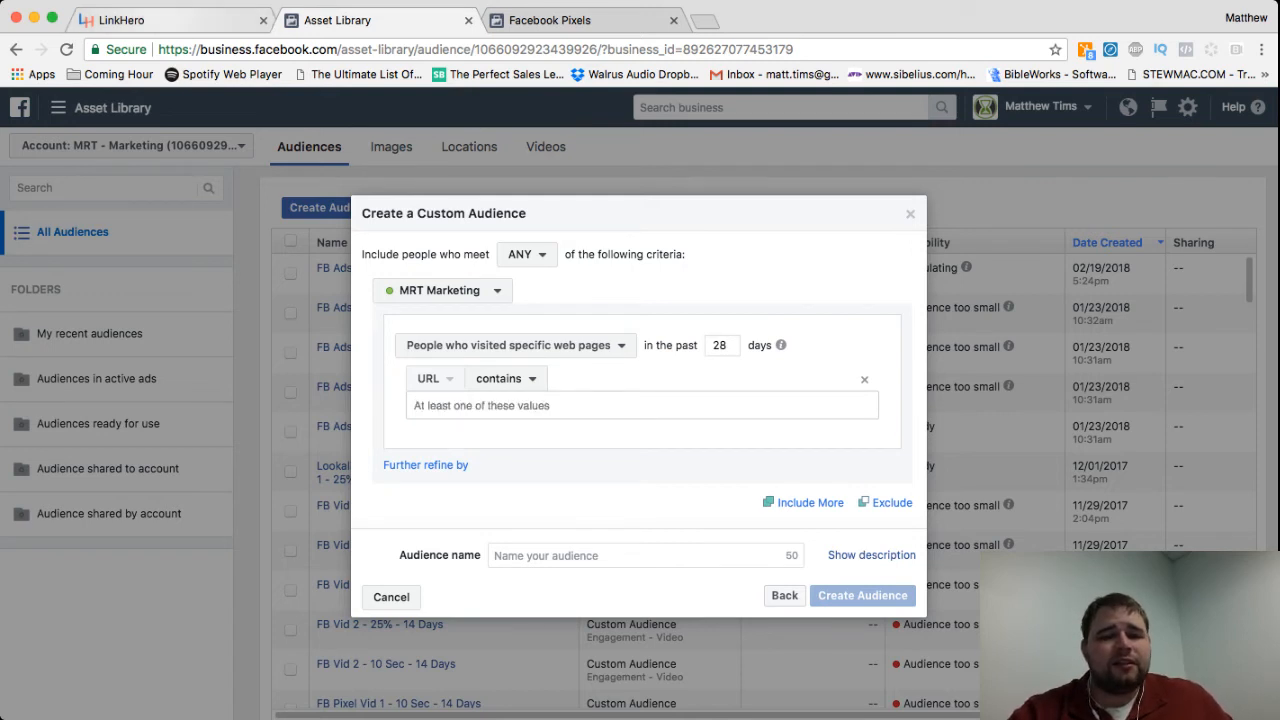
click(170, 20)
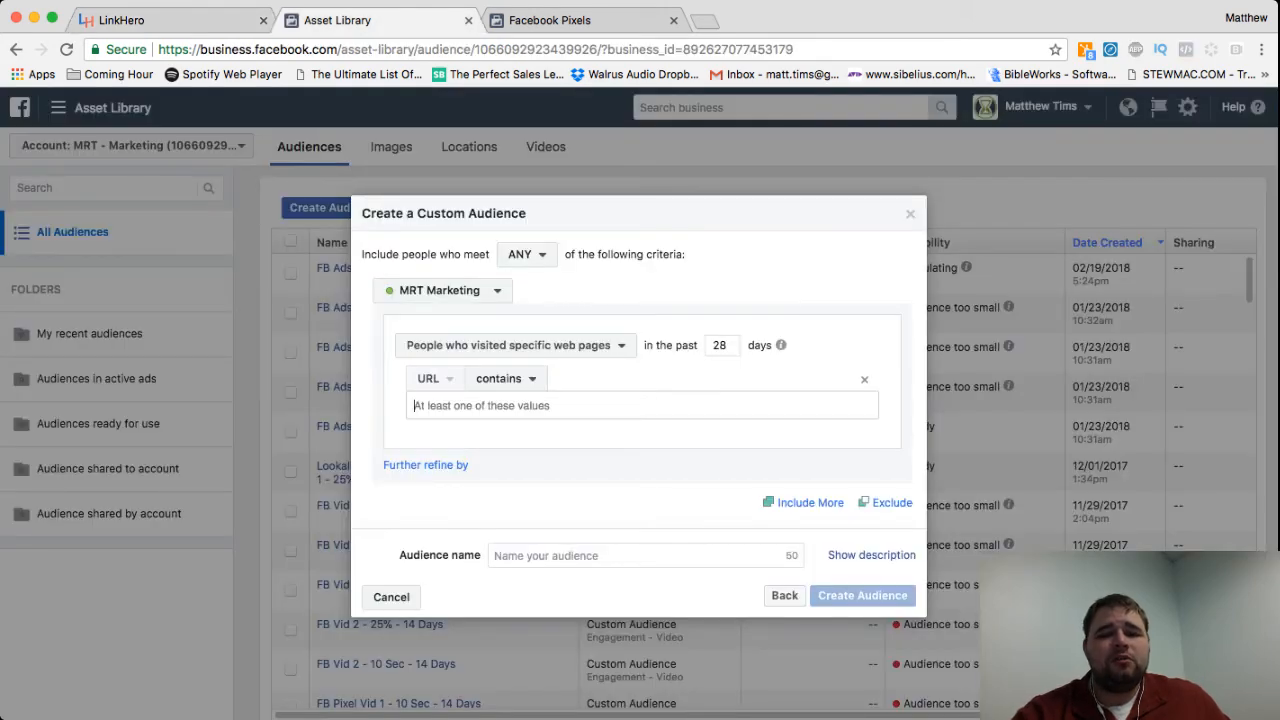
text(lnkh.co/FBSwipe)
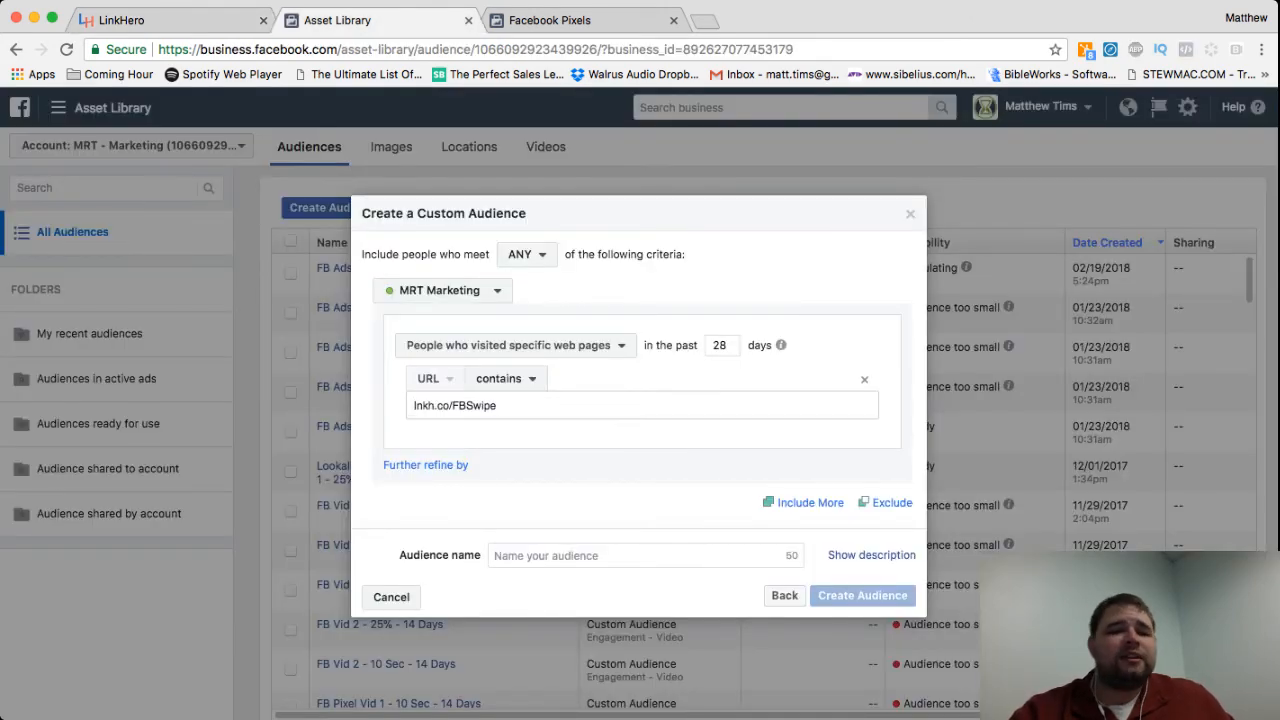
click(642, 405)
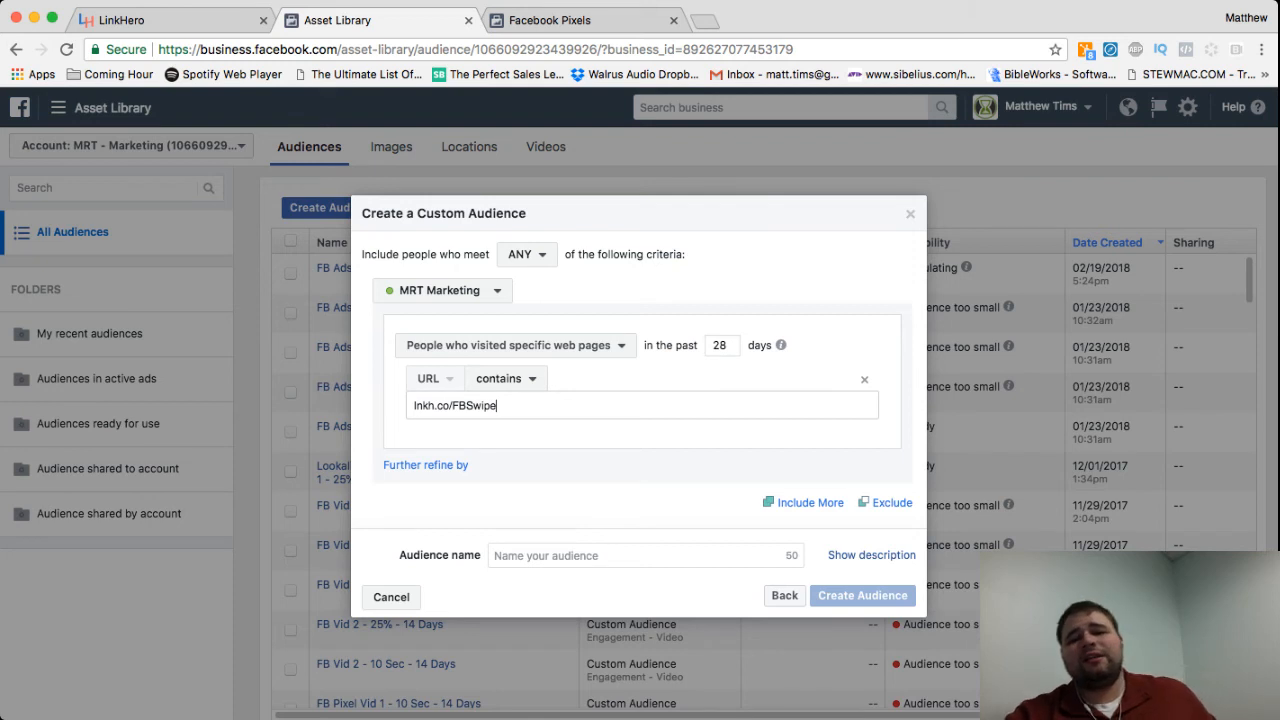
key(Enter)
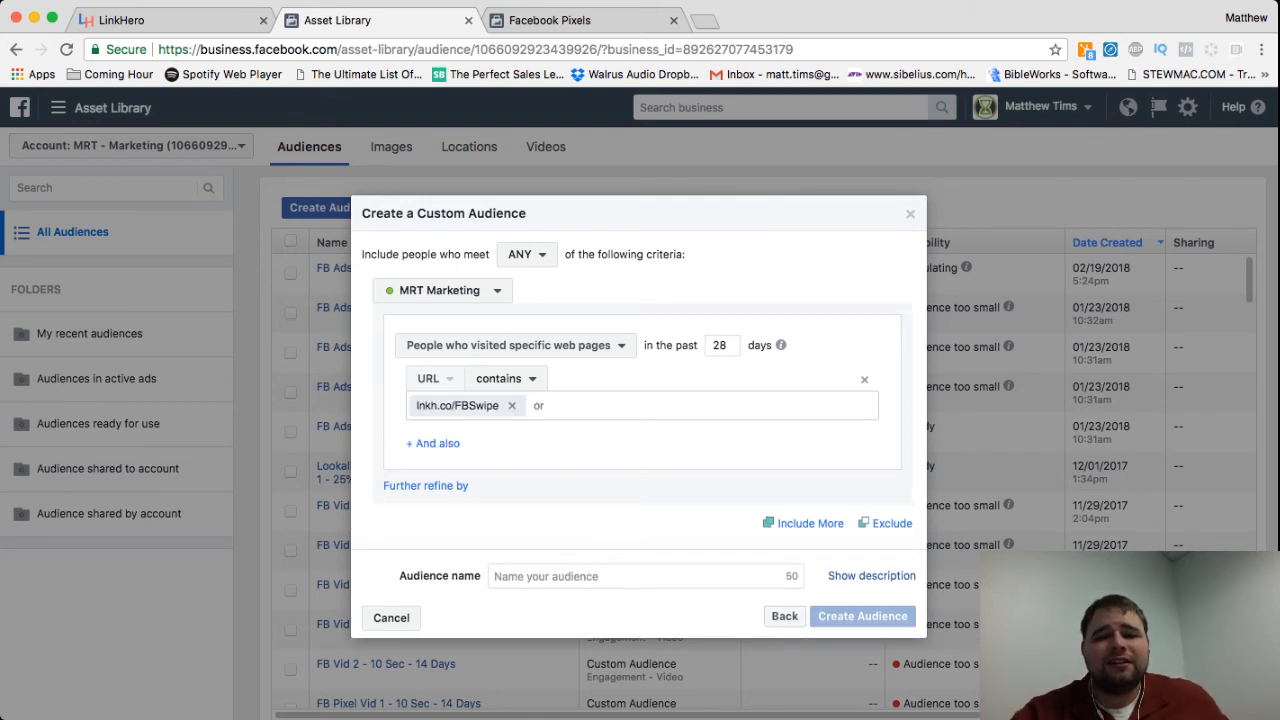
Name the audience 'FB Swipe Audience - 28 Days' and create it
click(646, 576)
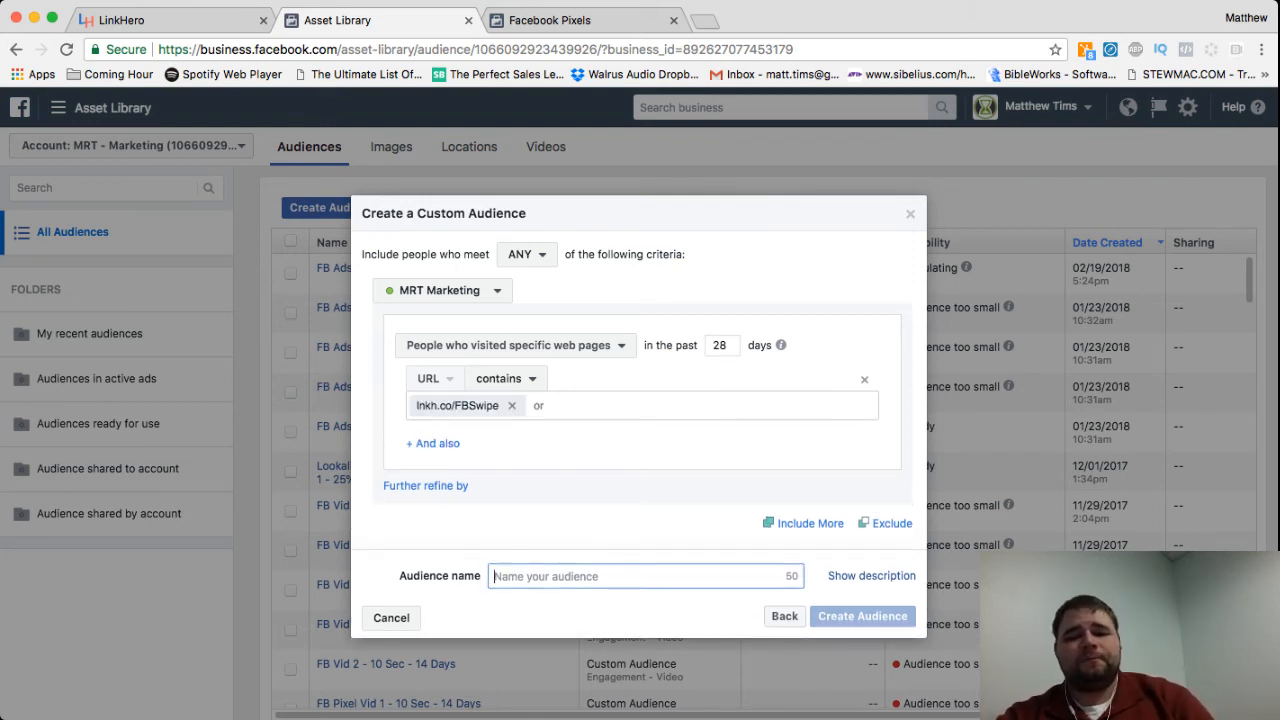
text(FB Swipe Audience - 28 Da)
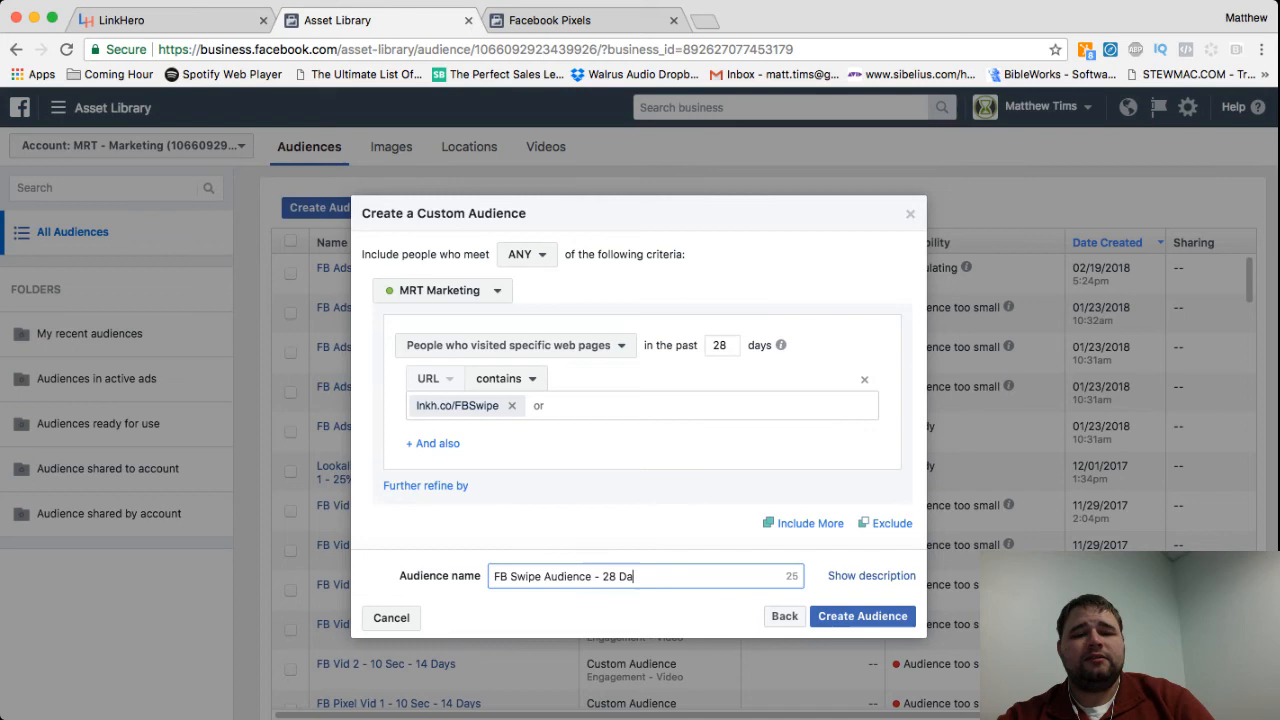
text(ys)
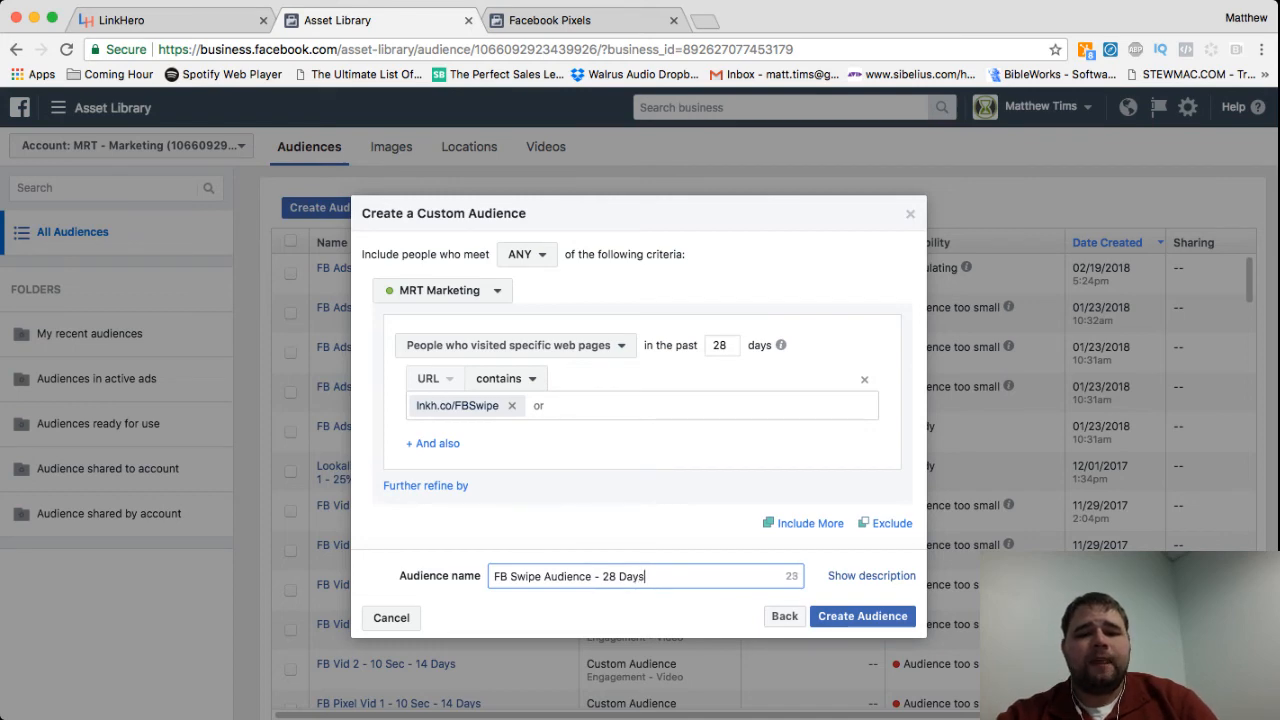
click(862, 616)
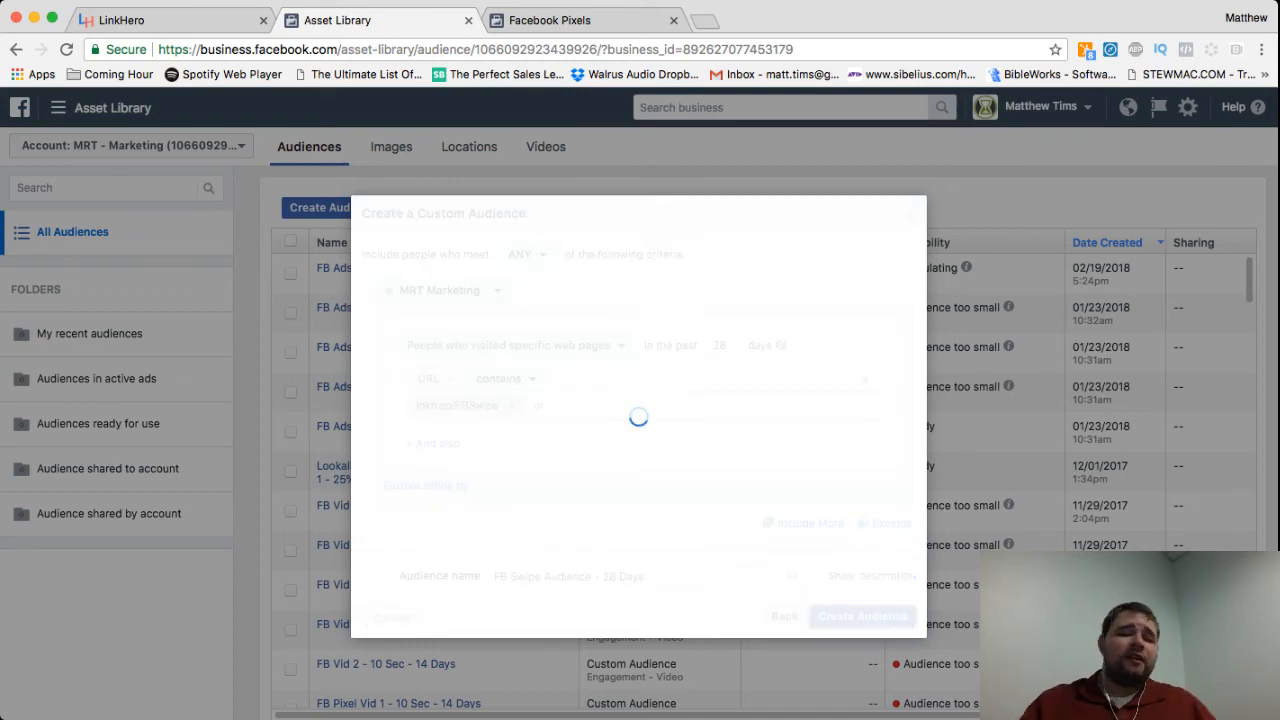
Dismiss the confirmation and verify 'FB Swipe Audience - 28 Days' heads the audience list
click(861, 616)
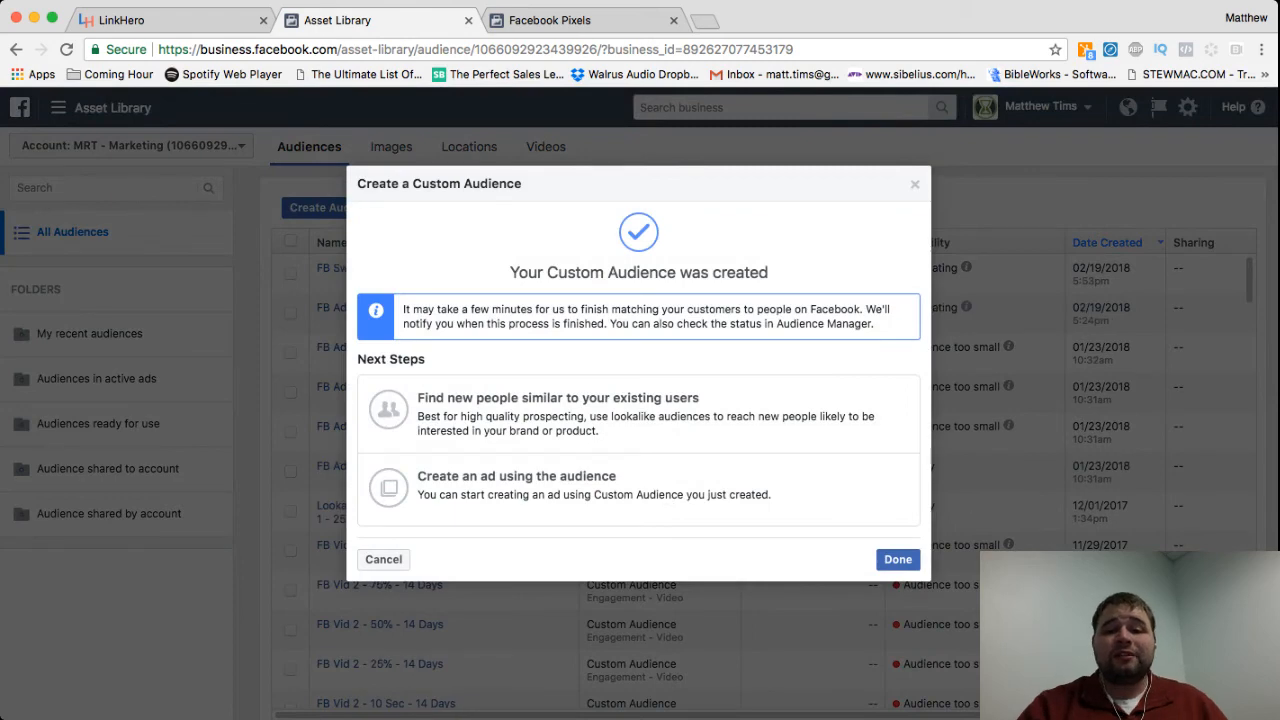
click(896, 559)
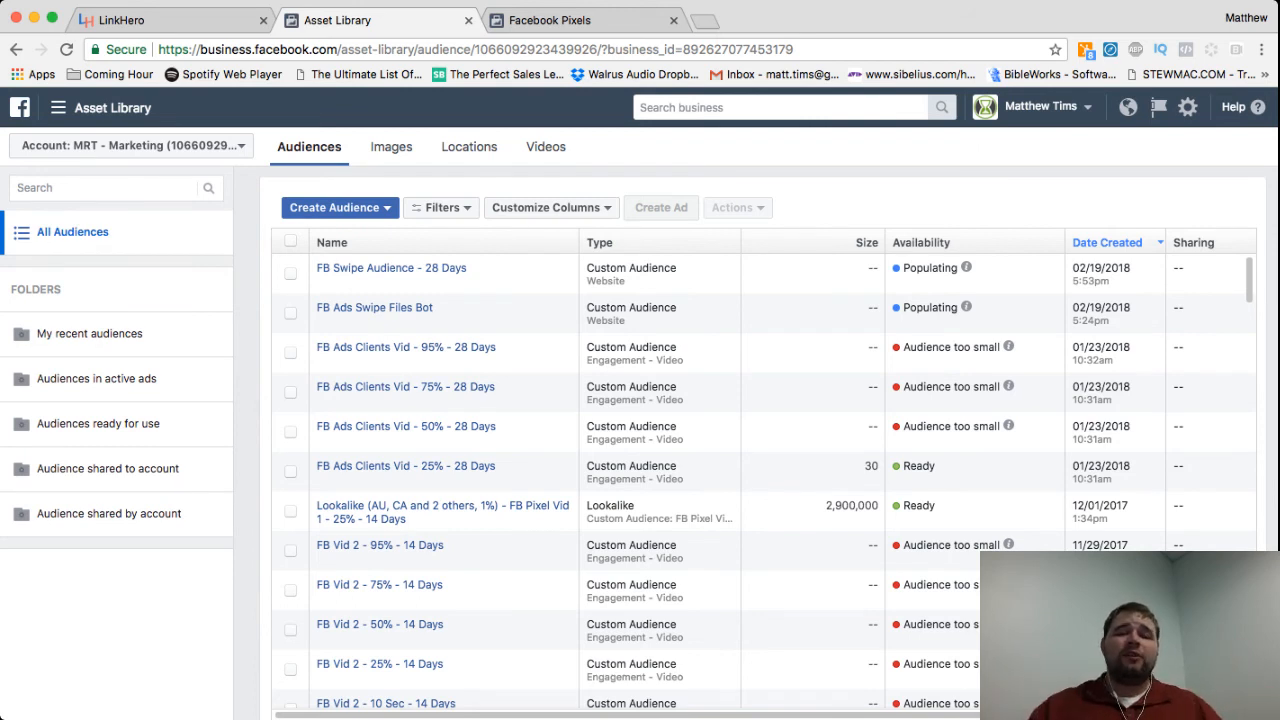
click(170, 20)
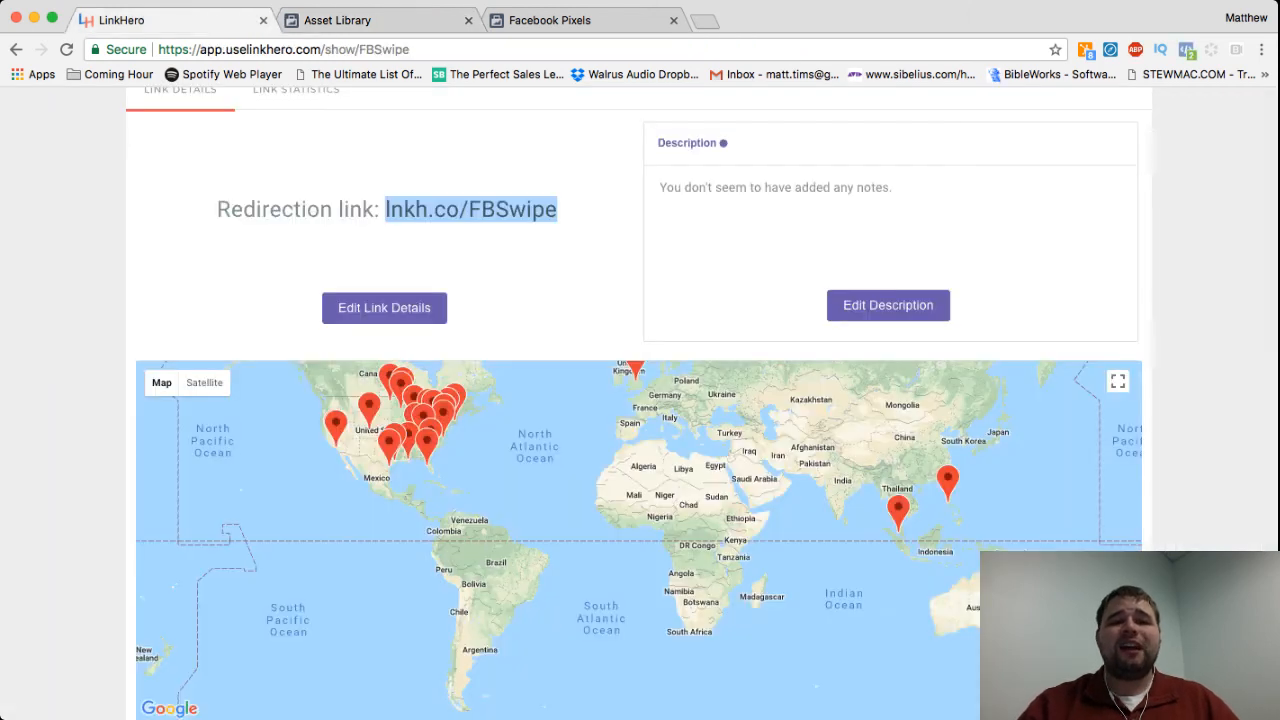